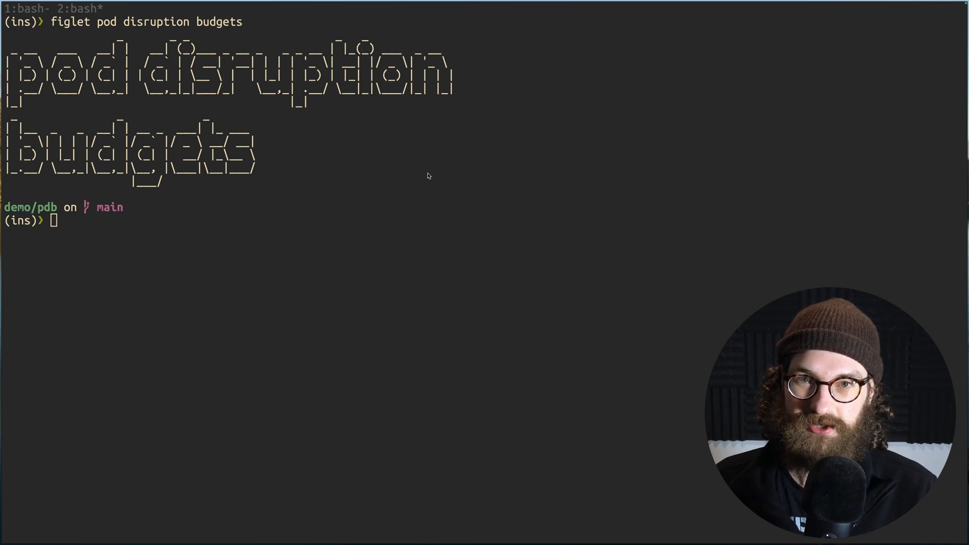
pyautogui.moveTo(396, 171)
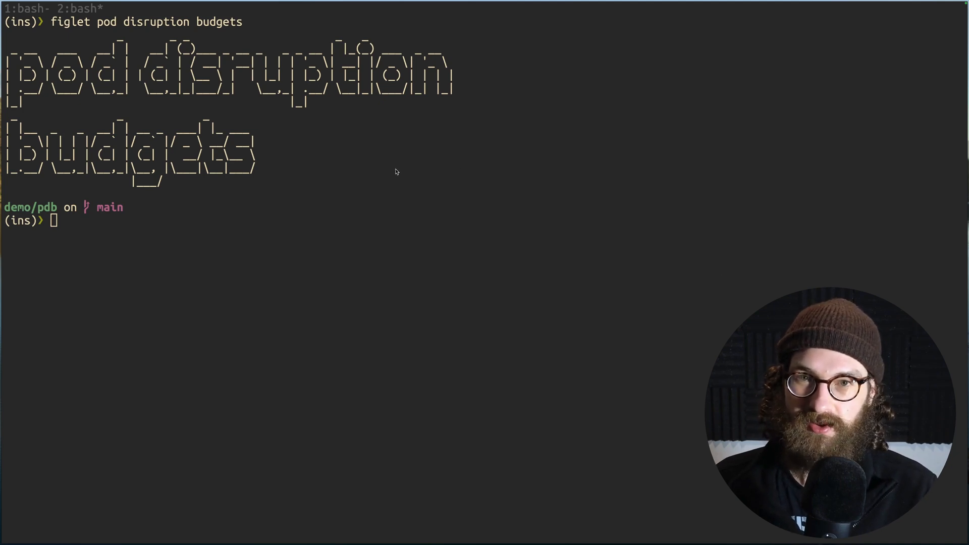
pyautogui.moveTo(391, 169)
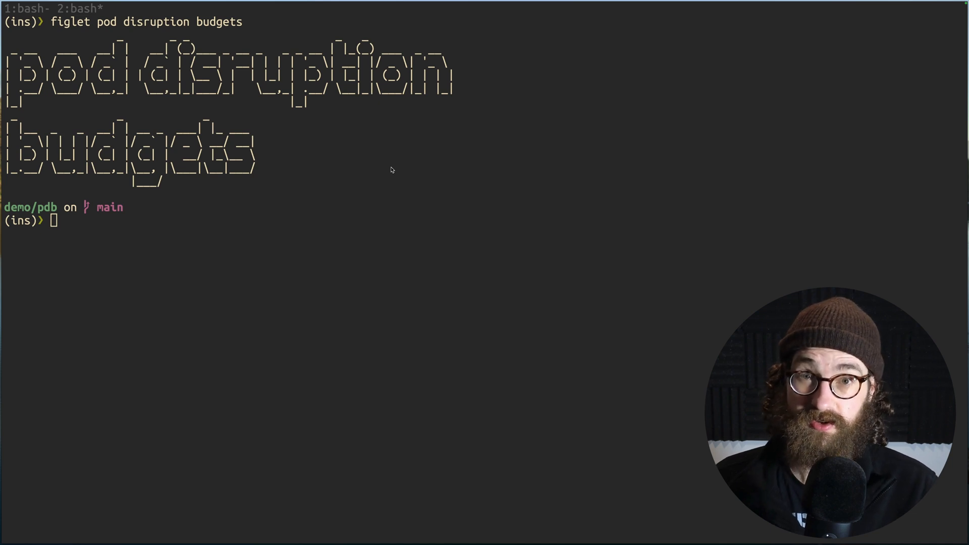
pyautogui.moveTo(314, 147)
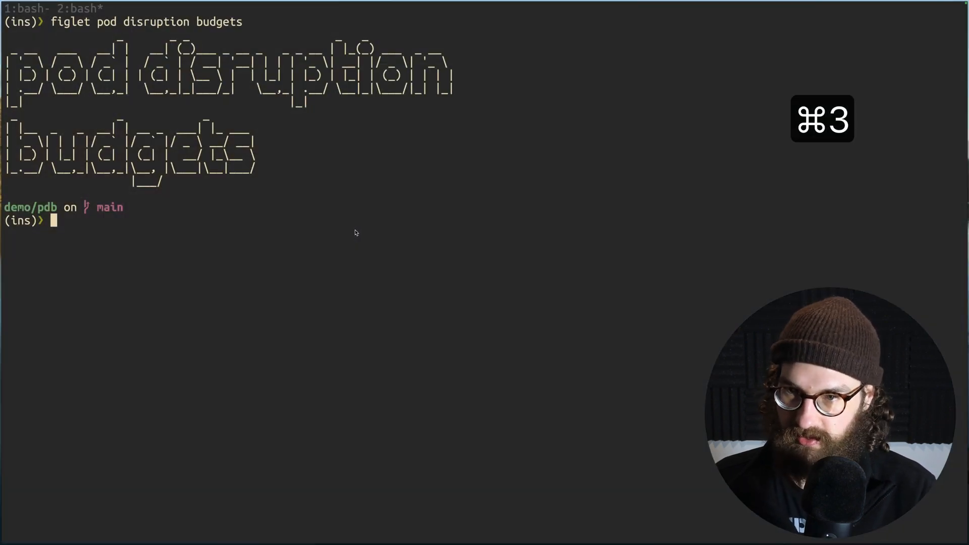
# - List the demo manifests, then apply the kustomization to create the namespace, httpd deployments and PDBs
pyautogui.write('ls')
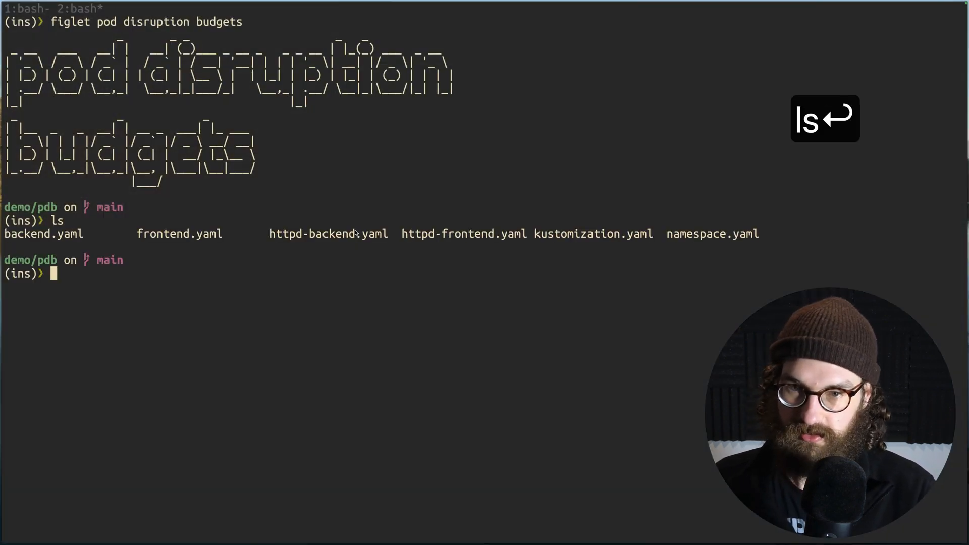
pyautogui.write('la')
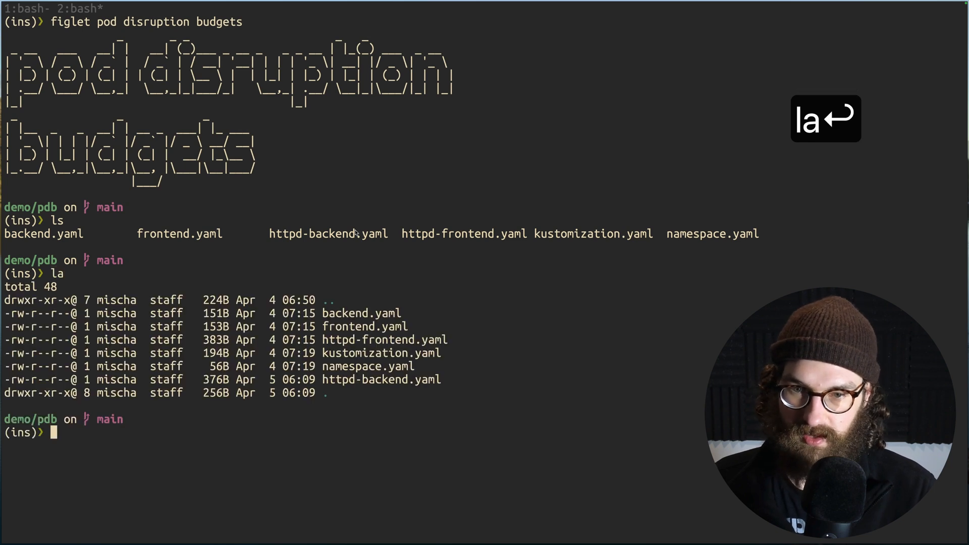
pyautogui.moveTo(404, 279)
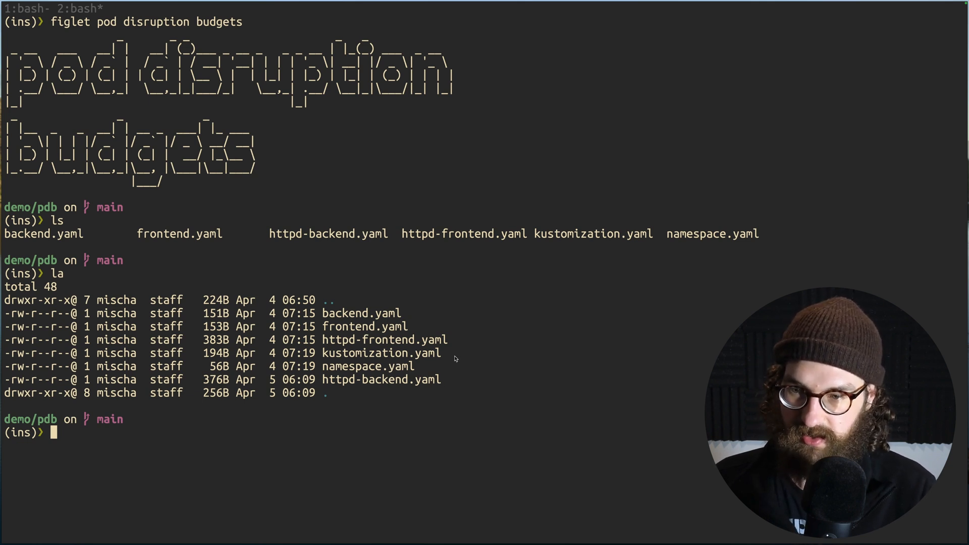
pyautogui.write('k apply -k .')
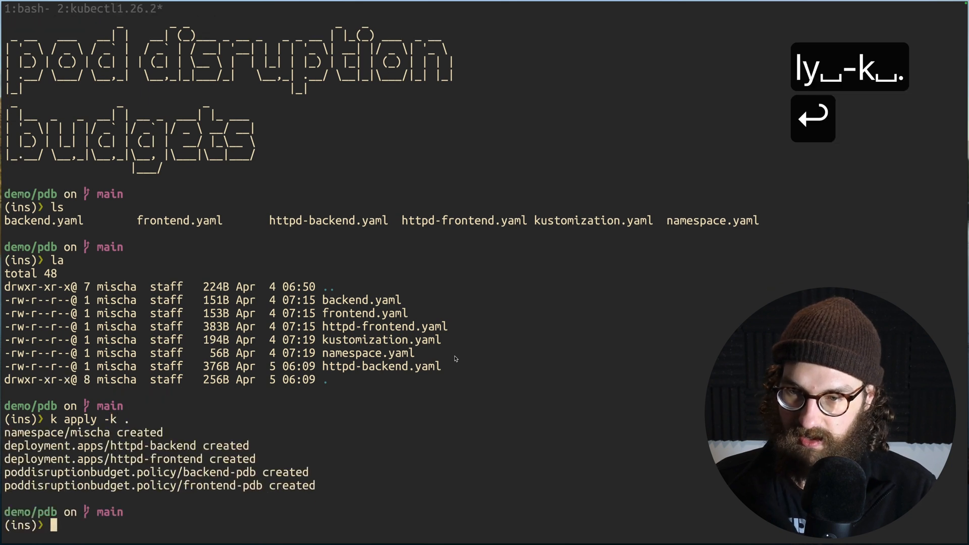
pyautogui.write('v k')
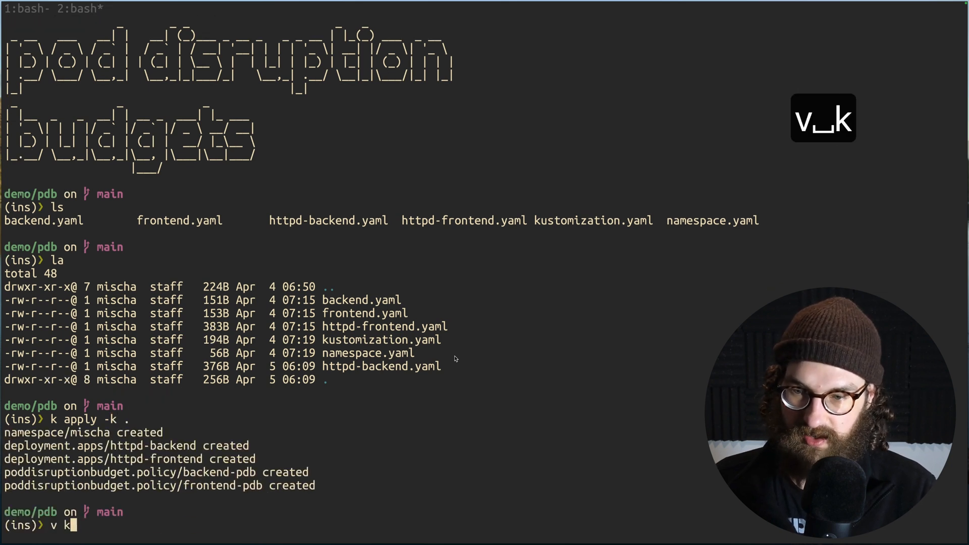
pyautogui.press('Return')
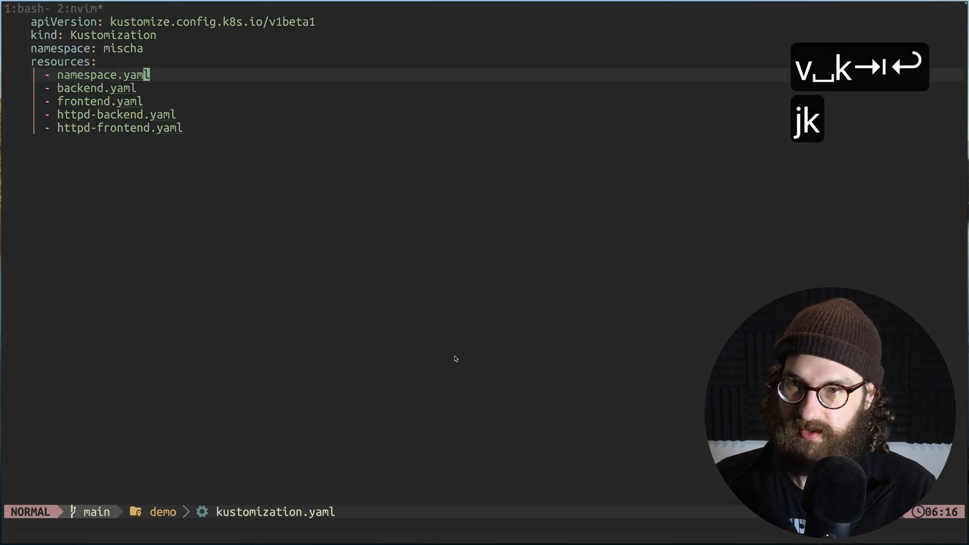
pyautogui.press('j')
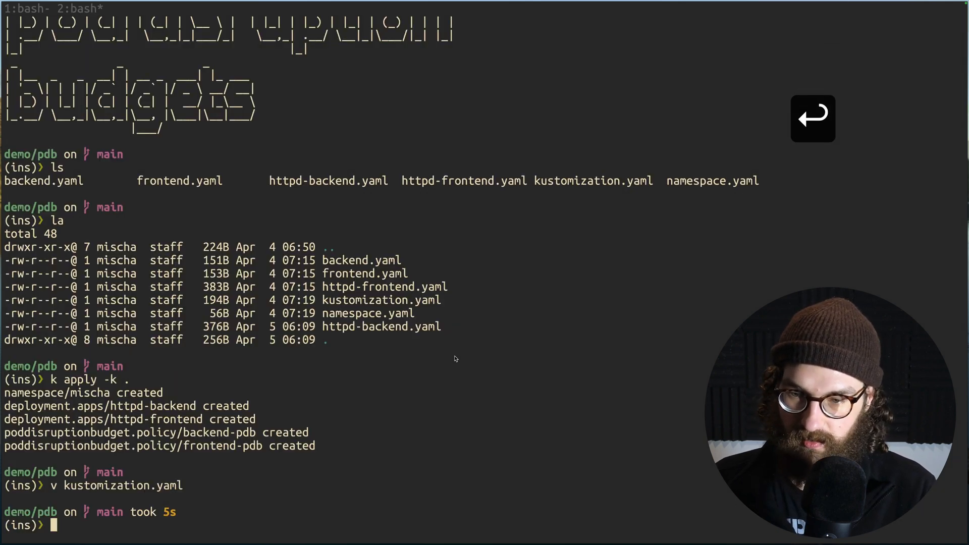
# - List the demo namespace's running pods and deployments, then switch to the cluster page in the browser
pyautogui.write('kgp')
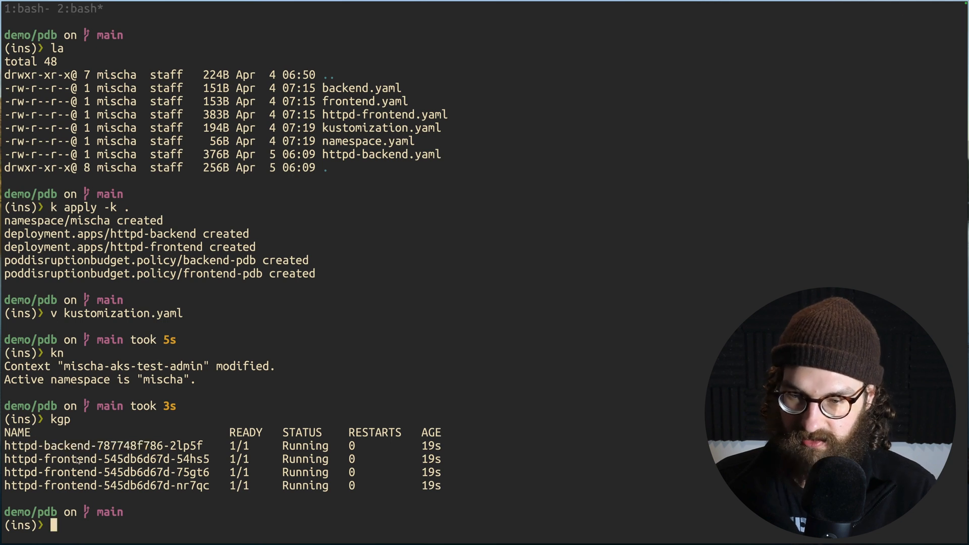
pyautogui.write('k get deploy')
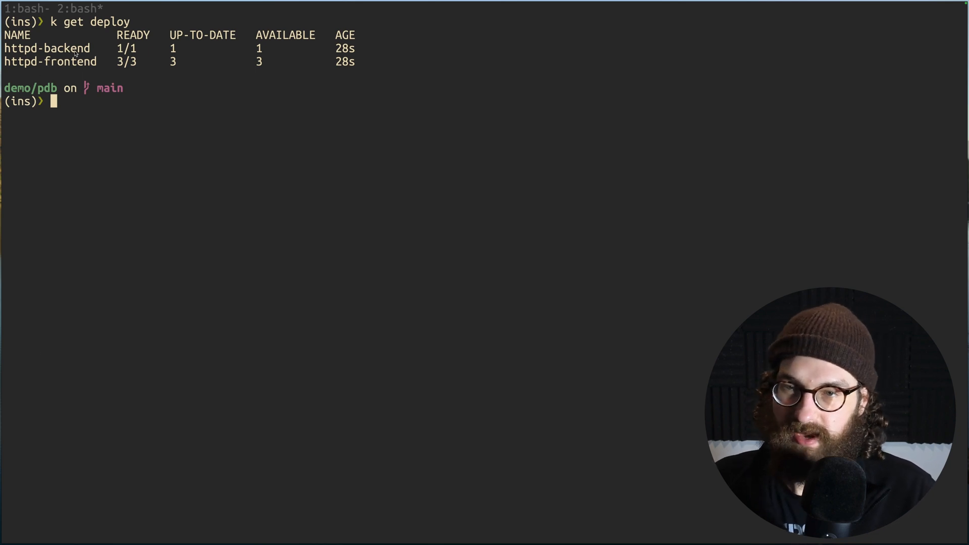
pyautogui.moveTo(22, 79)
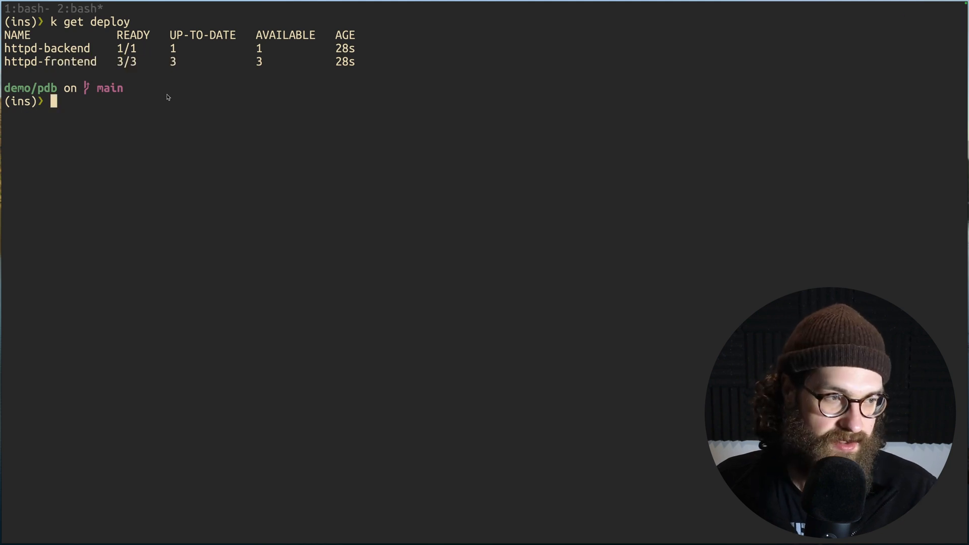
pyautogui.press('cmd+1')
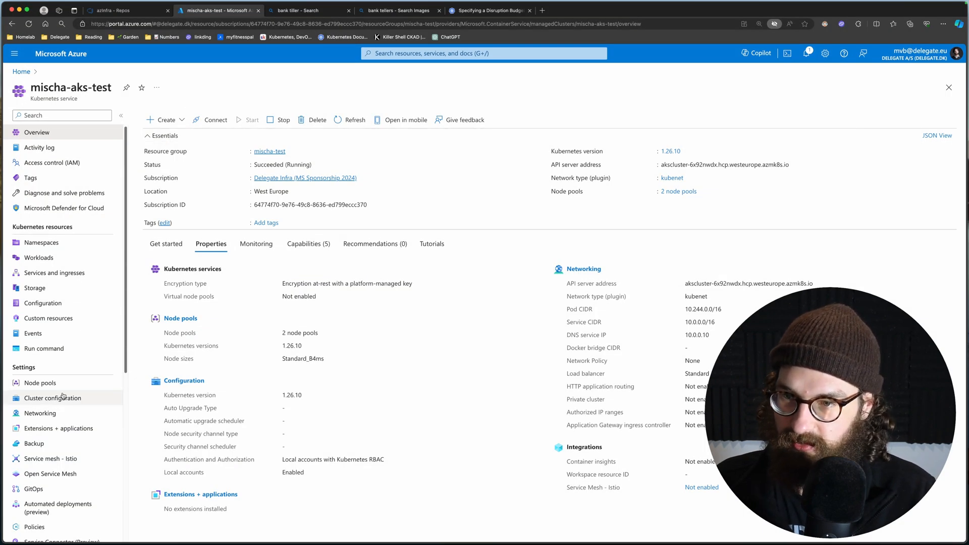
# - From Cluster configuration, choose Kubernetes version 1.27.9 and save to start the cluster upgrade
pyautogui.click(51, 398)
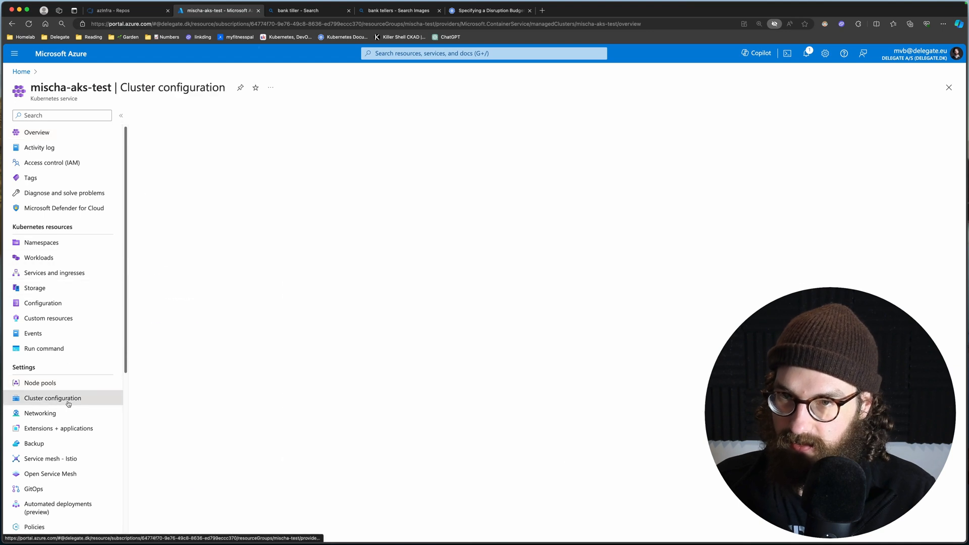
pyautogui.click(52, 398)
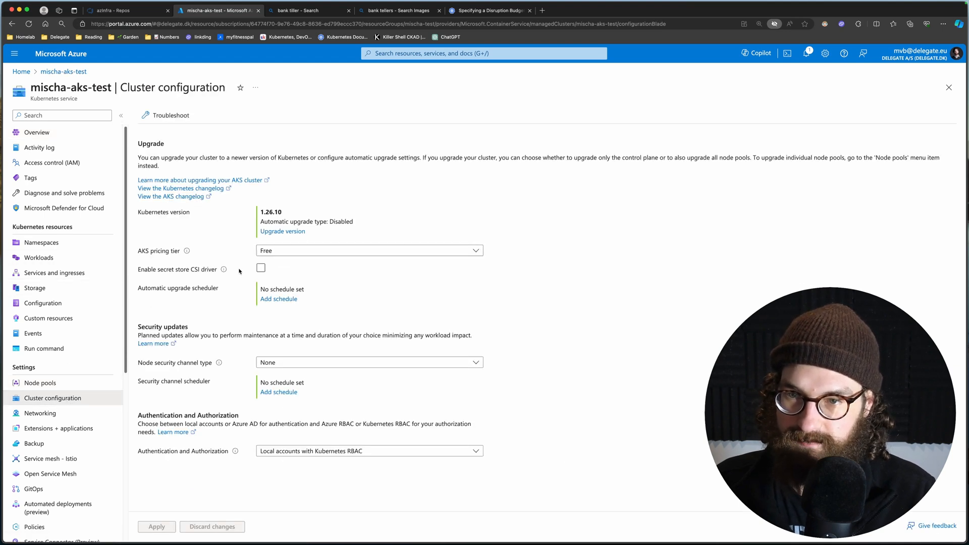
pyautogui.click(282, 231)
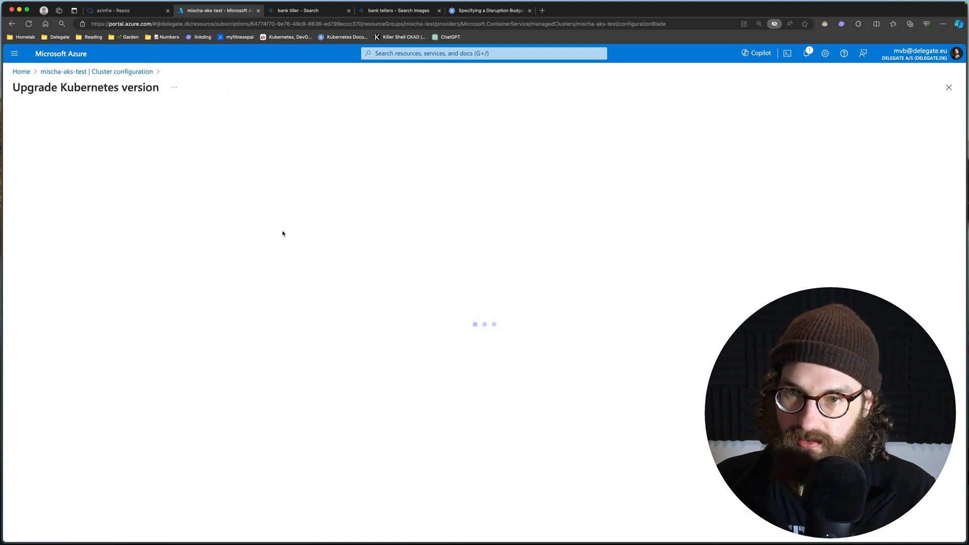
pyautogui.click(259, 194)
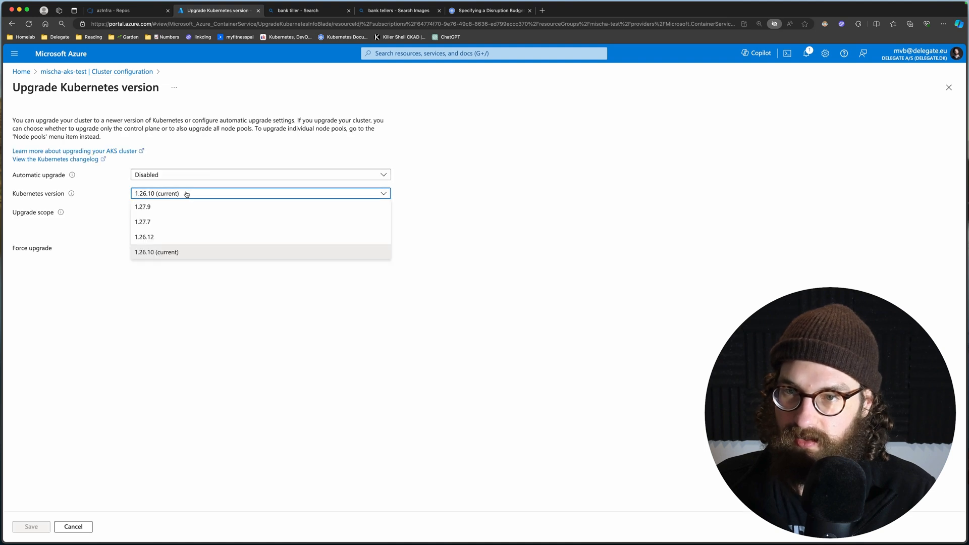
pyautogui.click(143, 206)
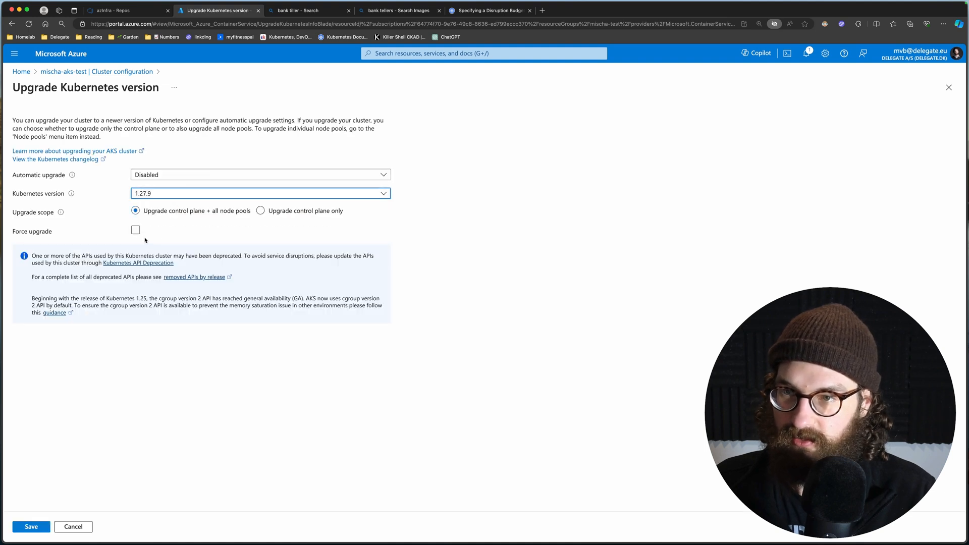
pyautogui.click(31, 527)
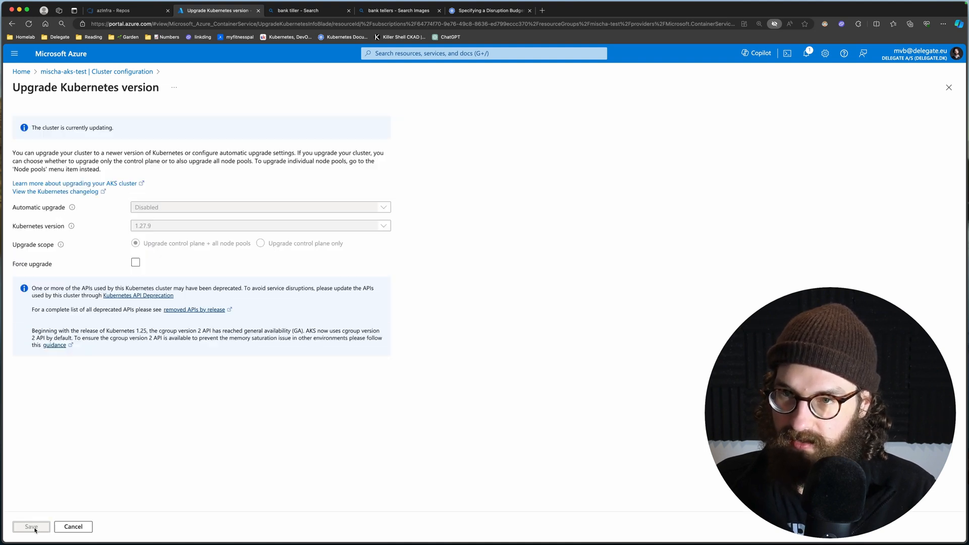
pyautogui.click(31, 527)
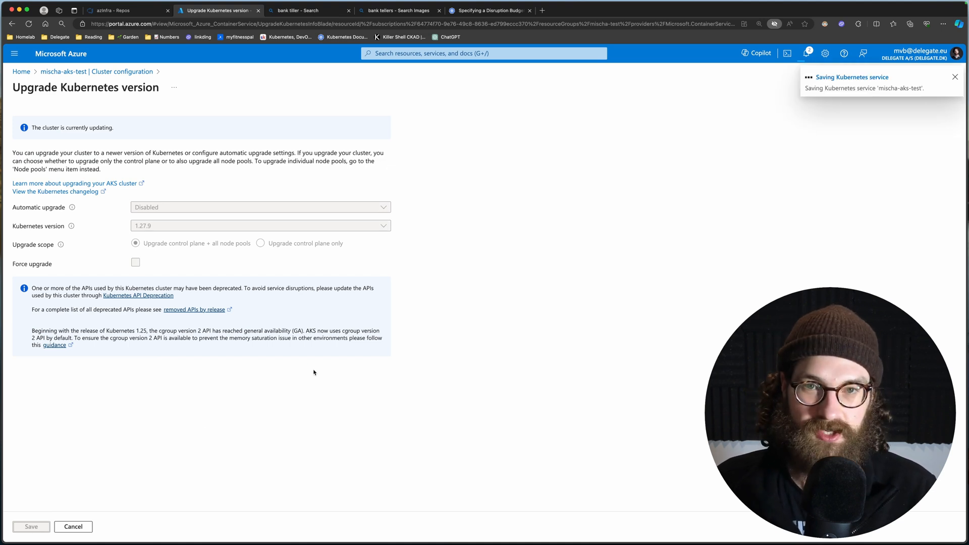
pyautogui.moveTo(415, 291)
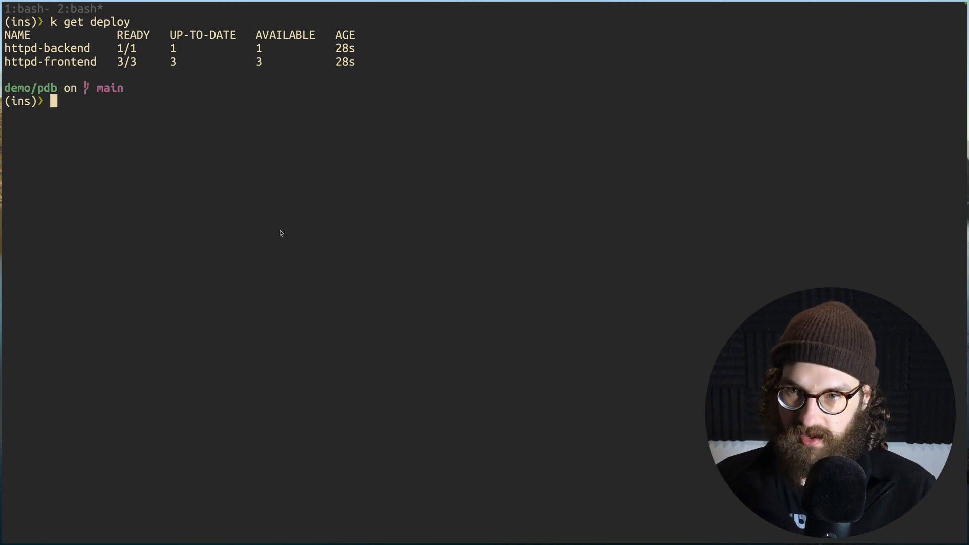
# - List the cluster nodes and every pod on the aks-system node pool, then clear the screen
pyautogui.write('k get nodes')
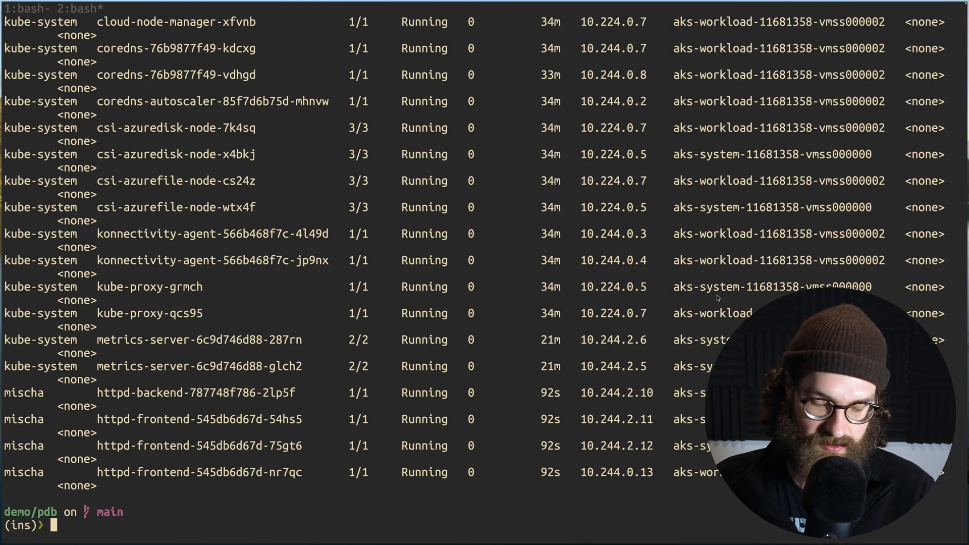
pyautogui.write('kgp -o wide -A | grep aks')
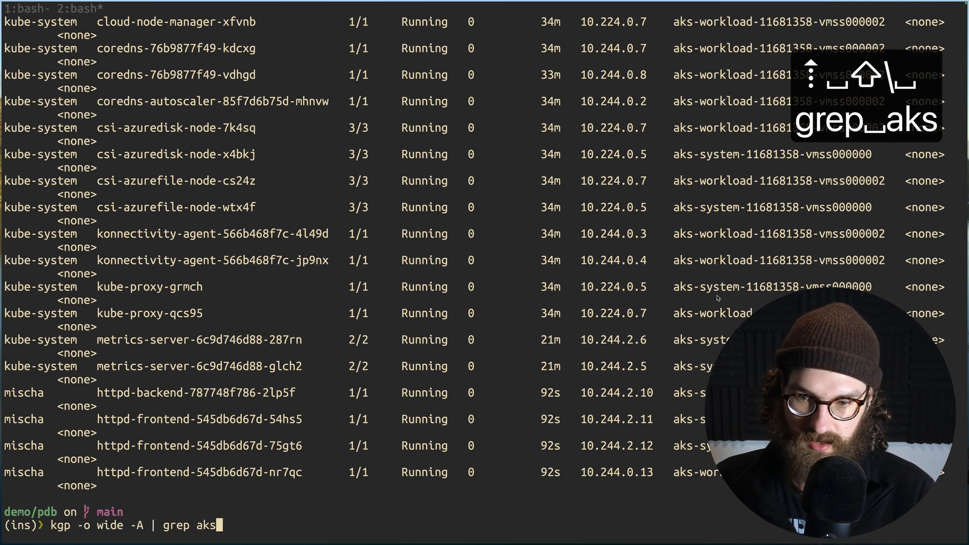
pyautogui.write('-system')
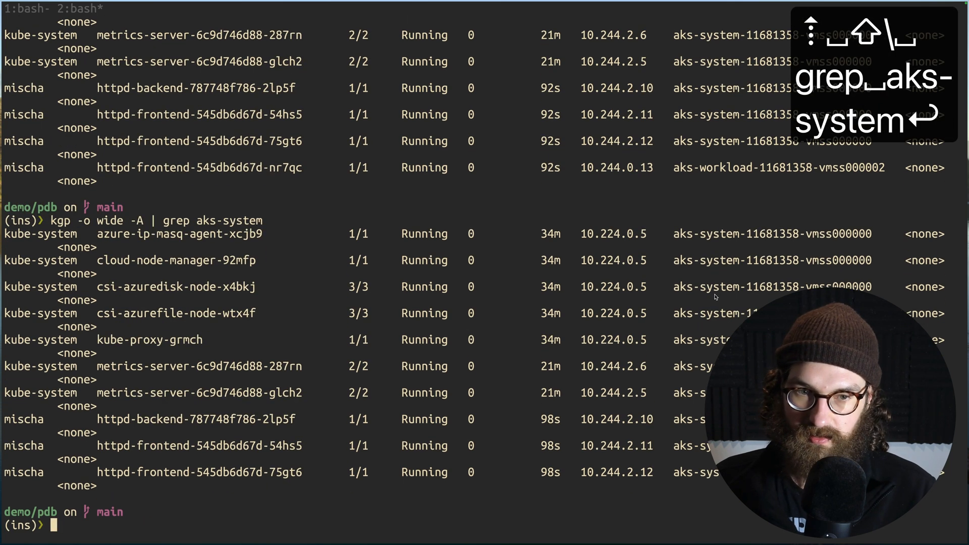
pyautogui.press('ctrl+l')
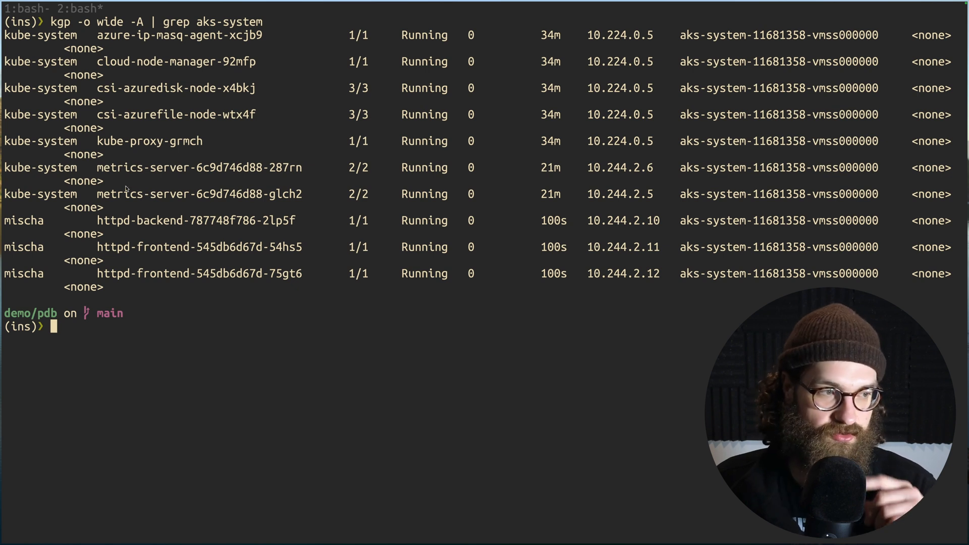
pyautogui.moveTo(261, 217)
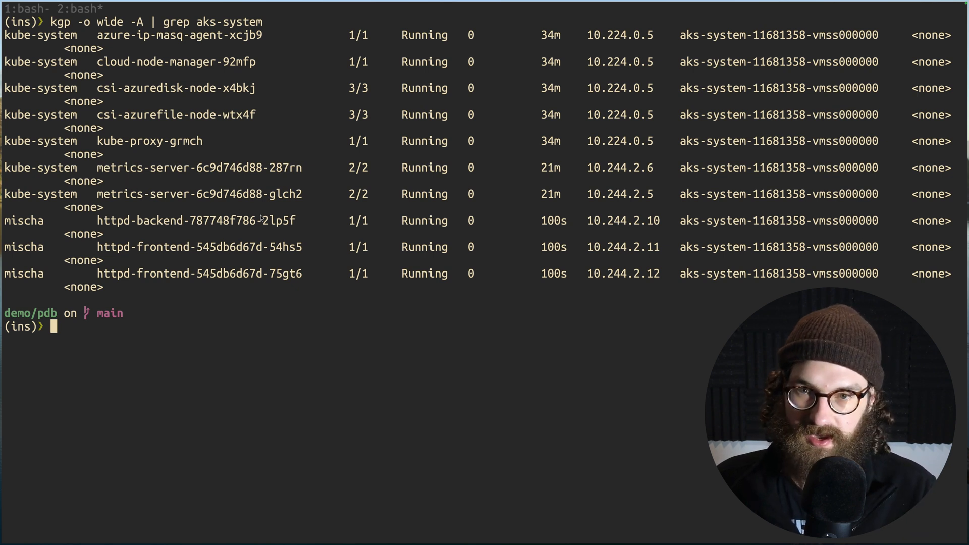
pyautogui.moveTo(329, 235)
pyautogui.write('kgp')
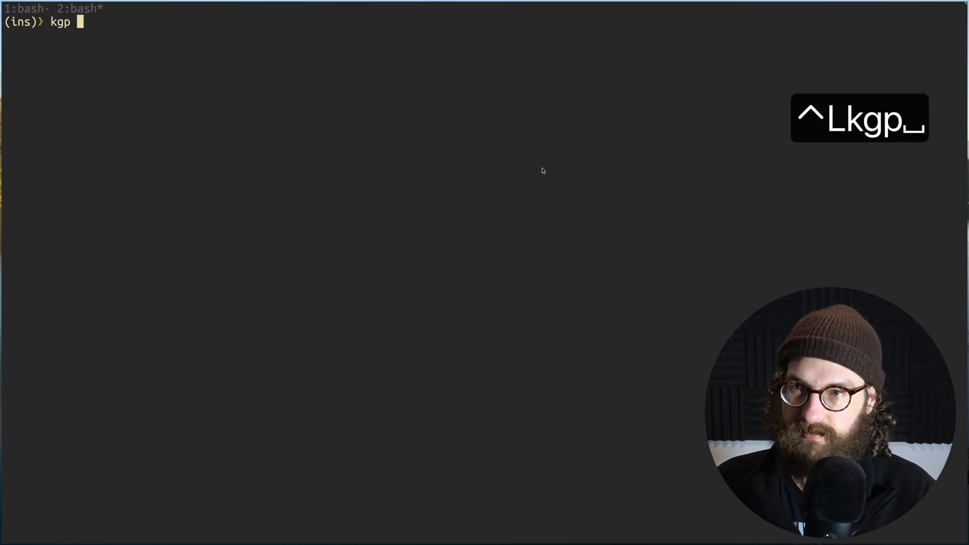
# - List the mischa namespace pods: one httpd-backend and three httpd-frontend running
pyautogui.press('enter')
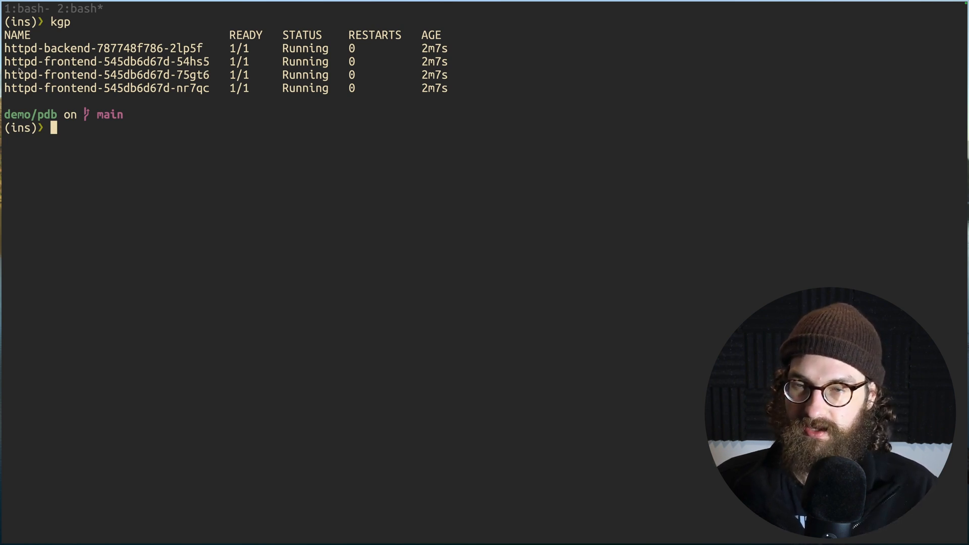
pyautogui.moveTo(130, 96)
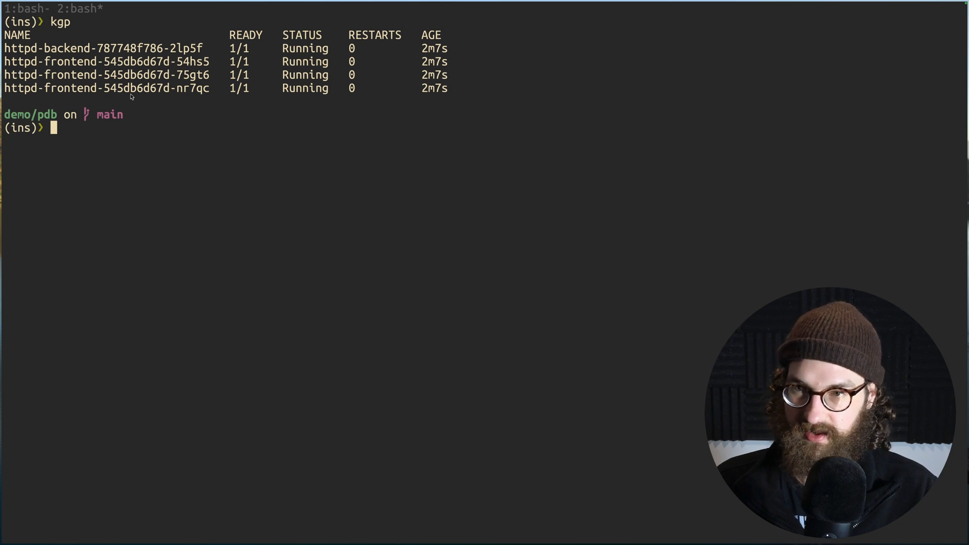
pyautogui.moveTo(215, 121)
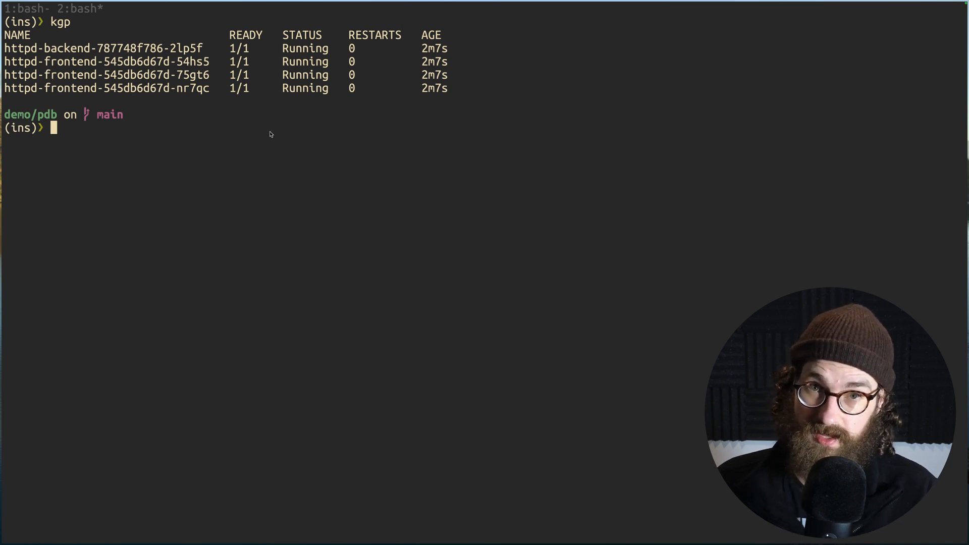
pyautogui.moveTo(286, 138)
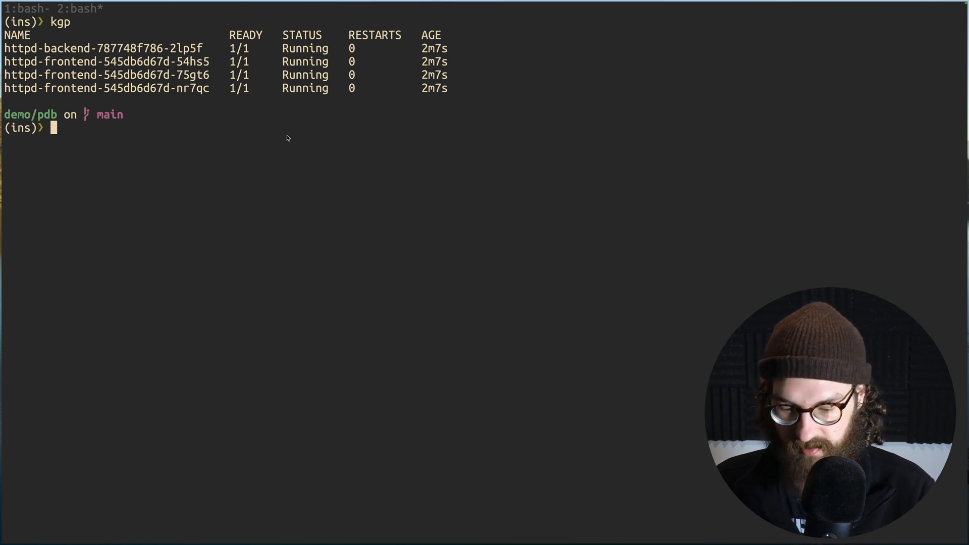
# - Show backend-pdb allowing 0 disruptions and frontend-pdb allowing 2, then list the YAML manifests
pyautogui.write('k get poddisruptionbudgets.policy')
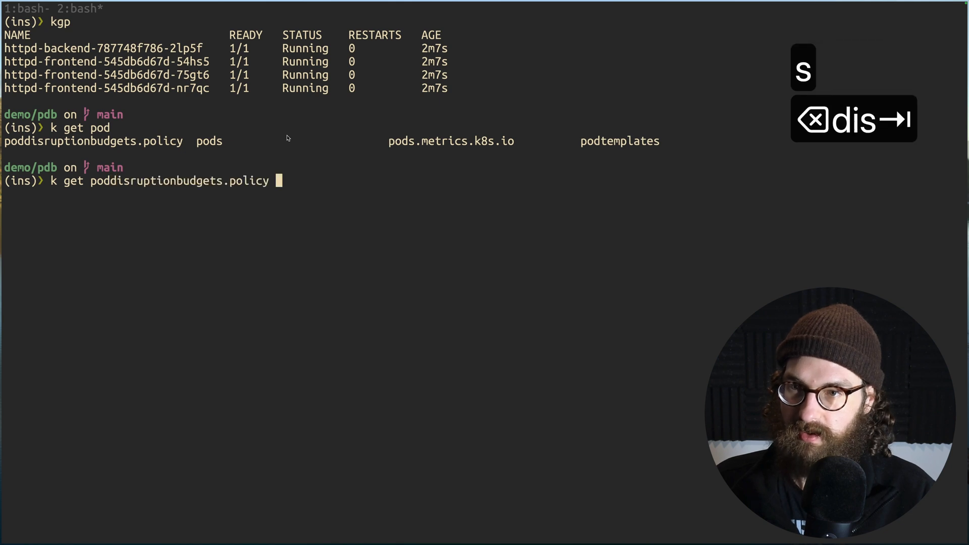
pyautogui.press('Return')
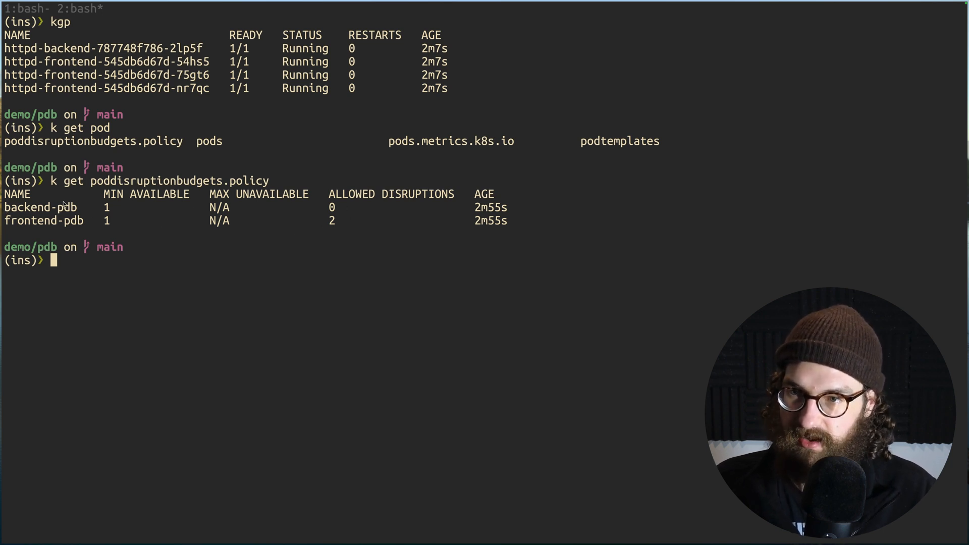
pyautogui.press('/')
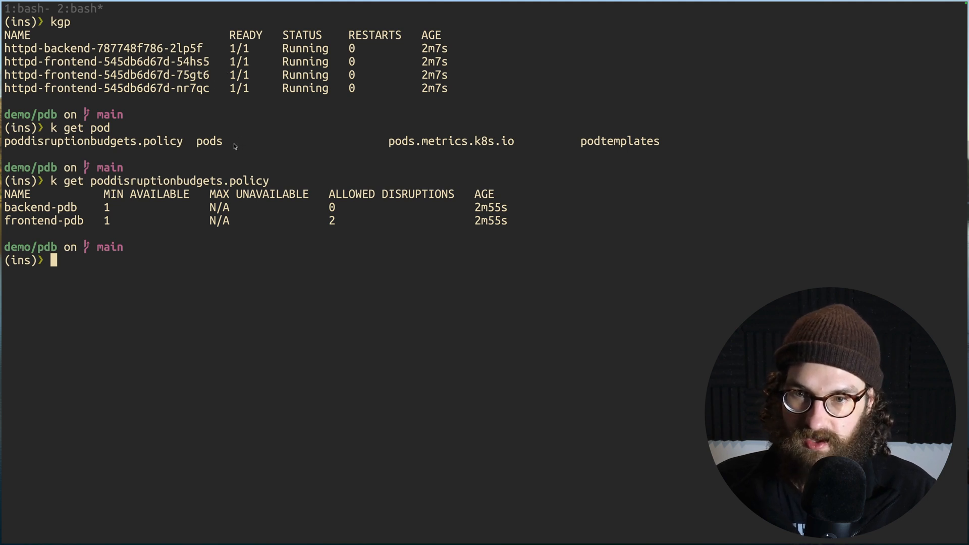
pyautogui.moveTo(340, 224)
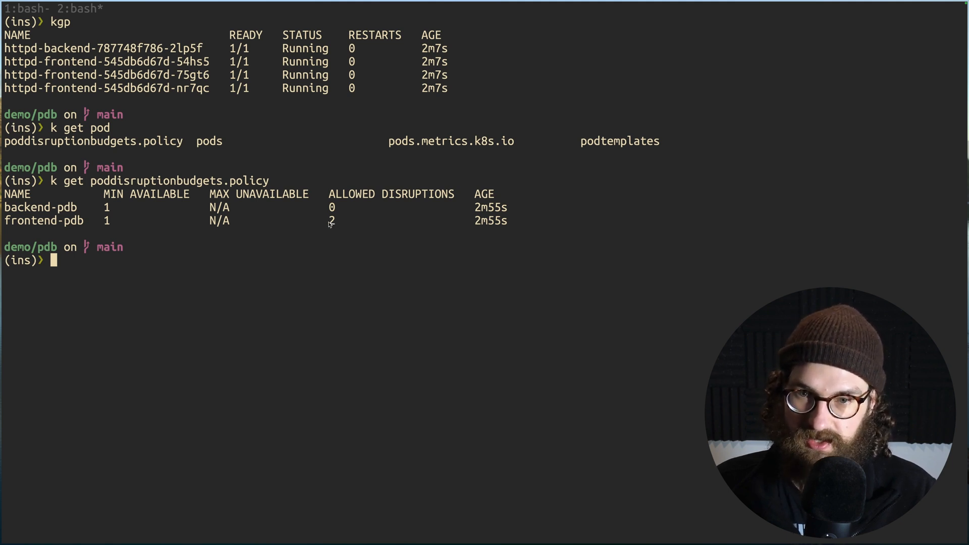
pyautogui.moveTo(230, 113)
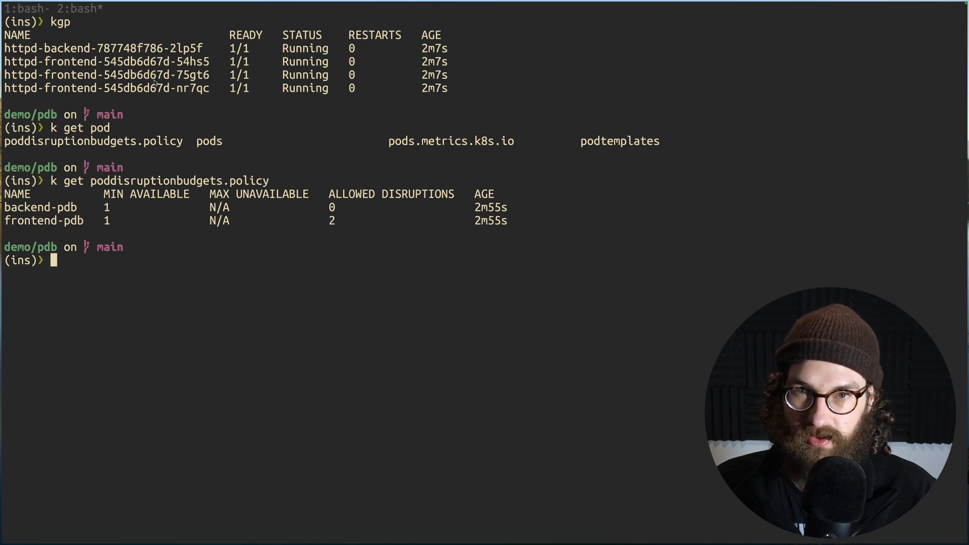
pyautogui.moveTo(309, 125)
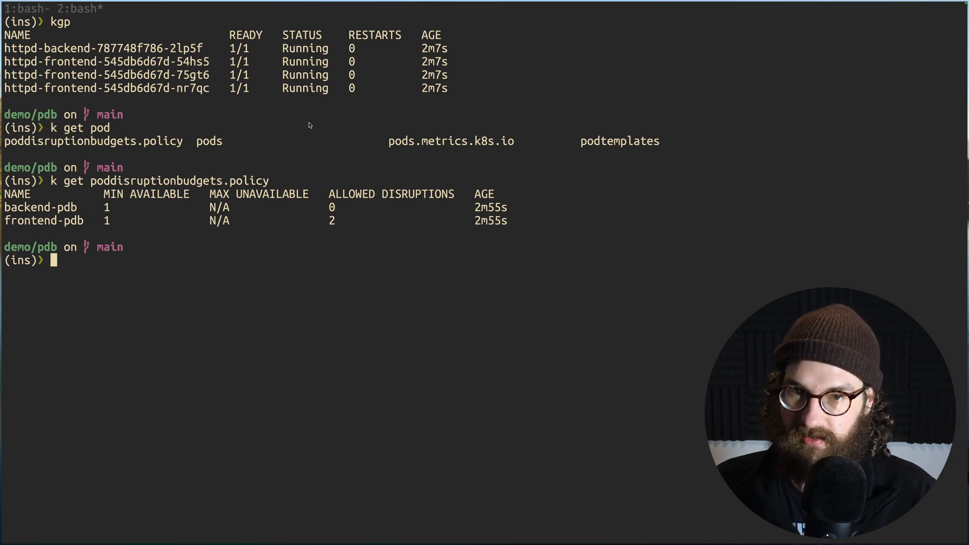
pyautogui.write('v')
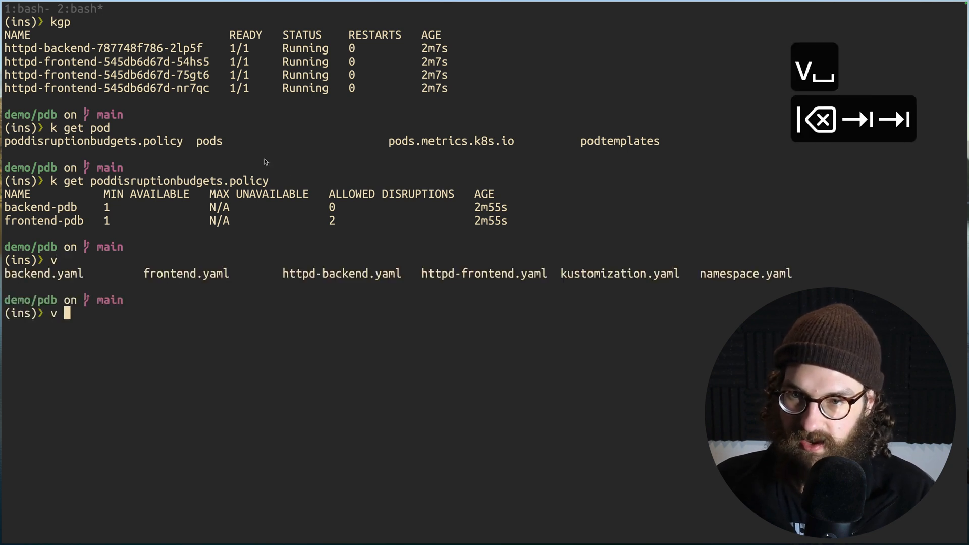
pyautogui.write('f')
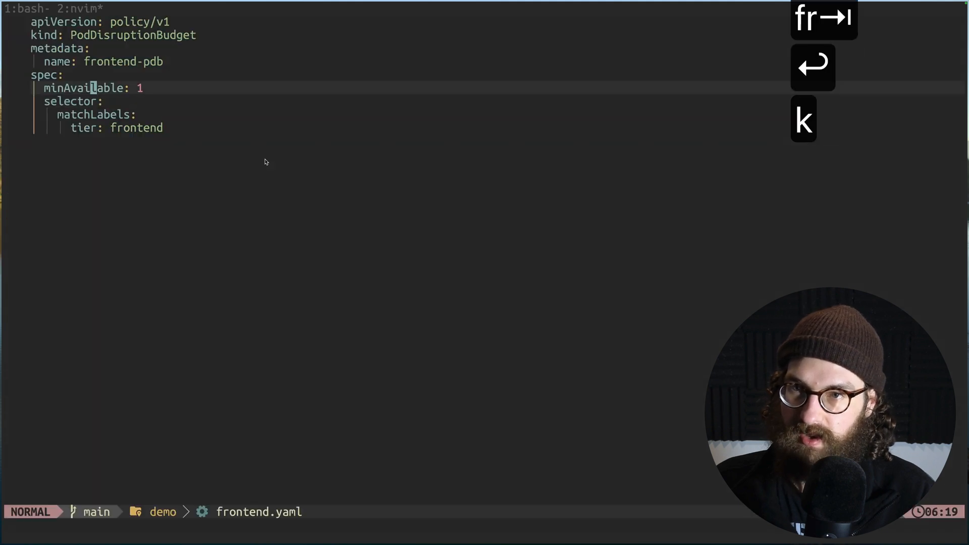
pyautogui.press('k')
pyautogui.write(':q')
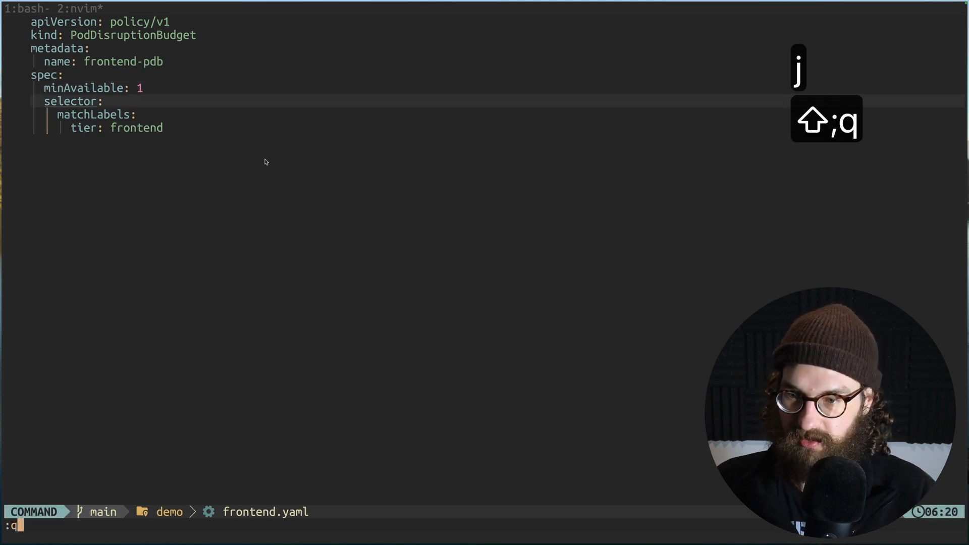
pyautogui.press('Return')
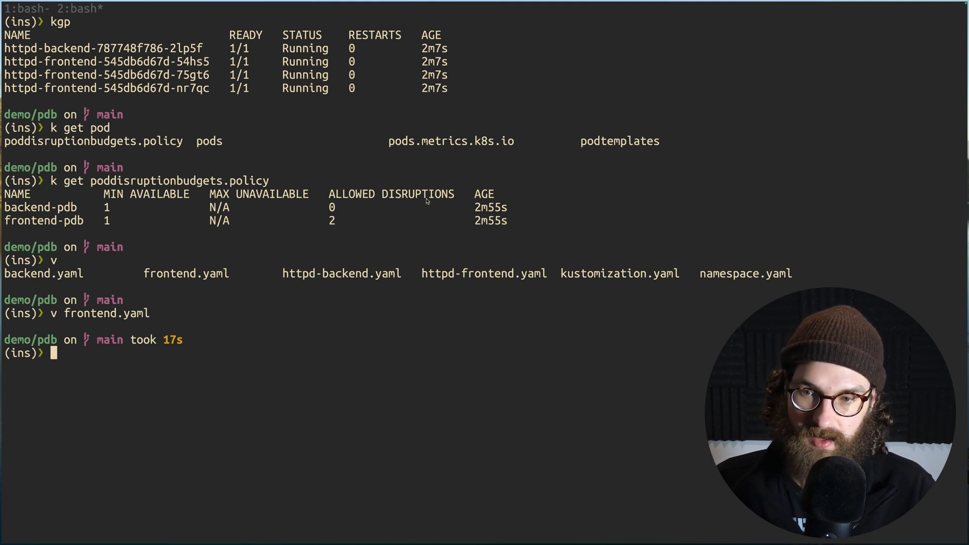
pyautogui.moveTo(377, 186)
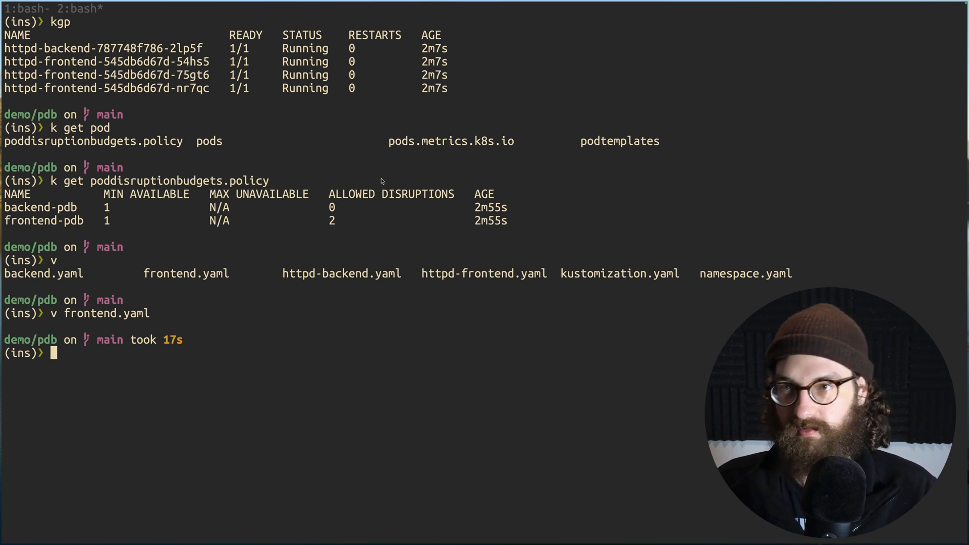
pyautogui.moveTo(401, 190)
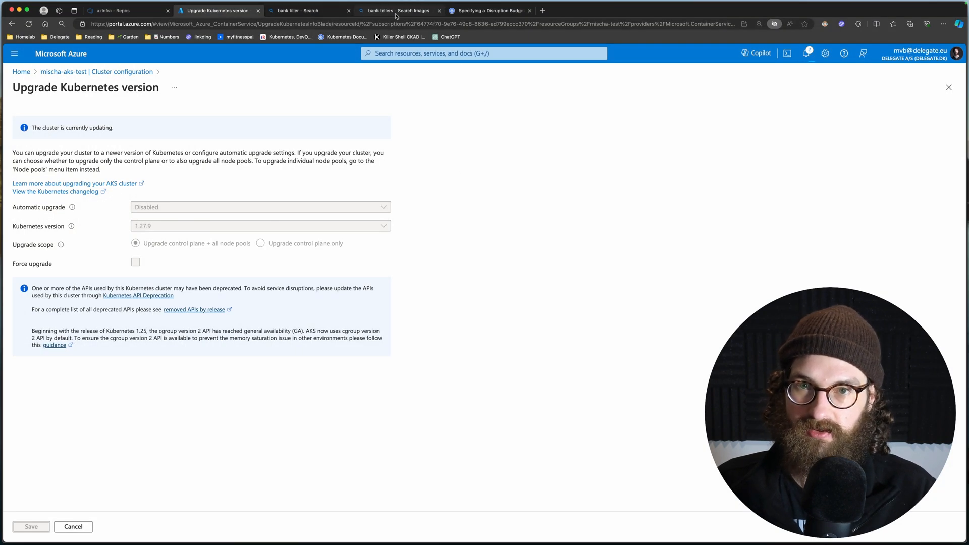
# - Switch to the bank tellers image search and view the bank counter photo
pyautogui.click(399, 10)
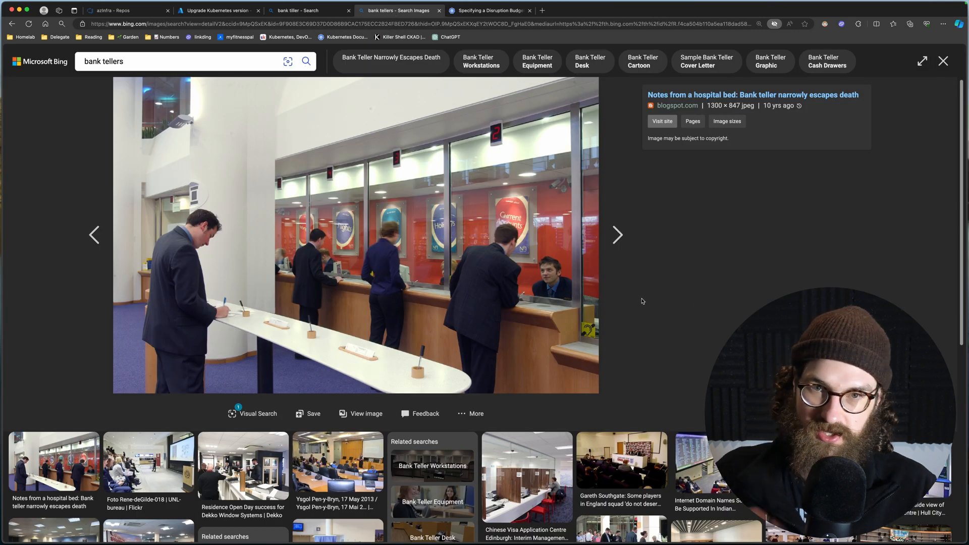
pyautogui.moveTo(648, 293)
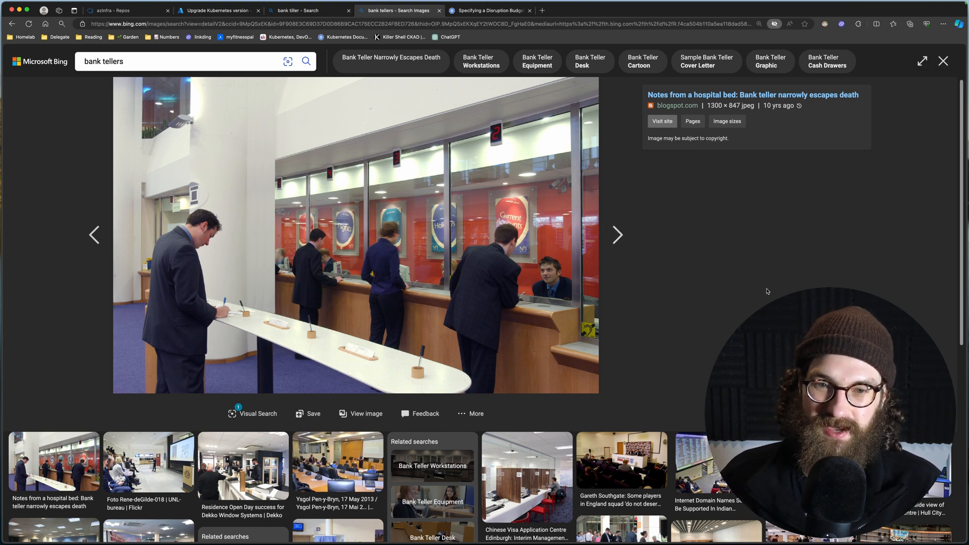
pyautogui.moveTo(585, 302)
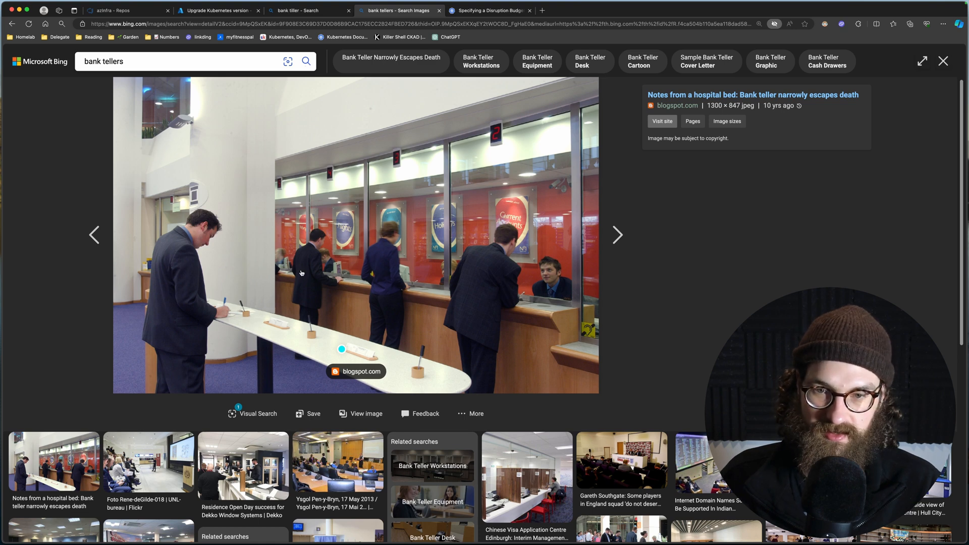
pyautogui.moveTo(690, 328)
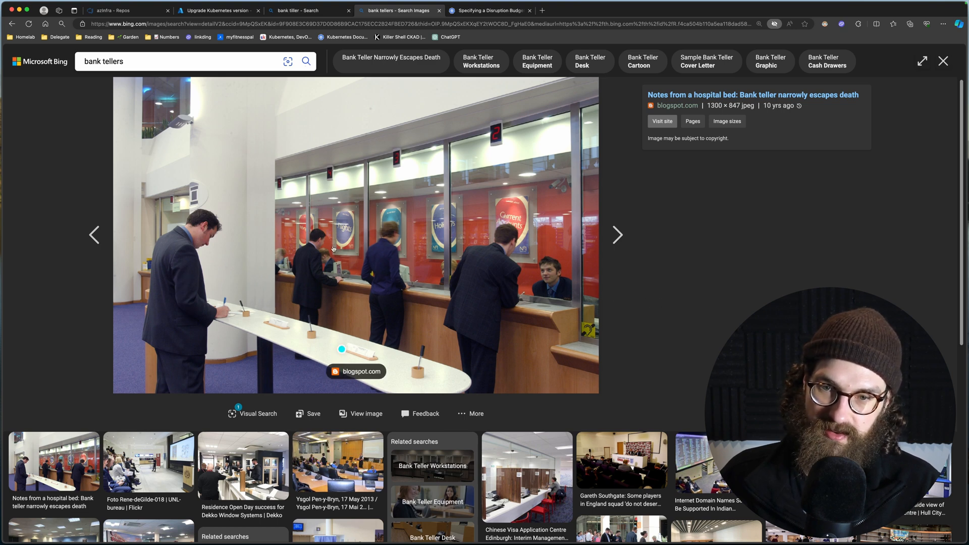
pyautogui.moveTo(665, 297)
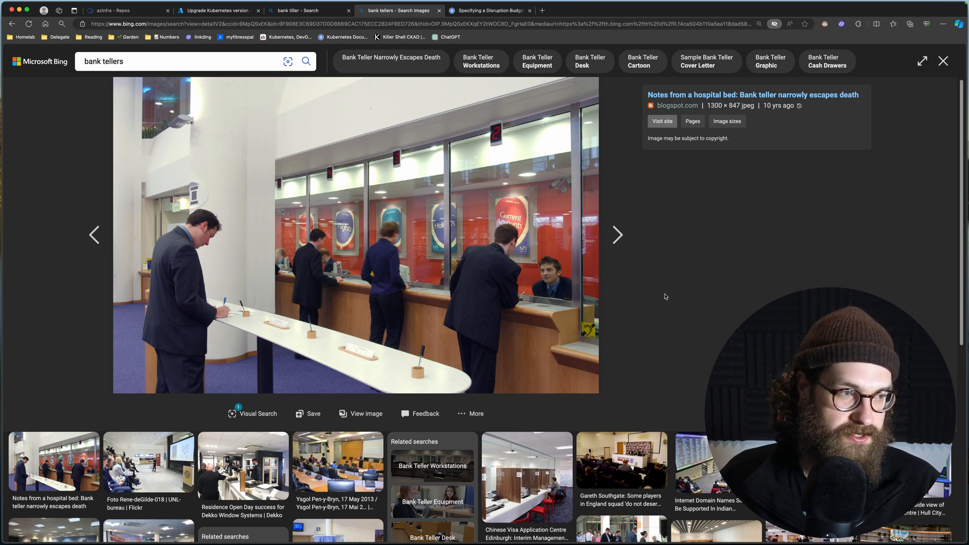
pyautogui.moveTo(643, 293)
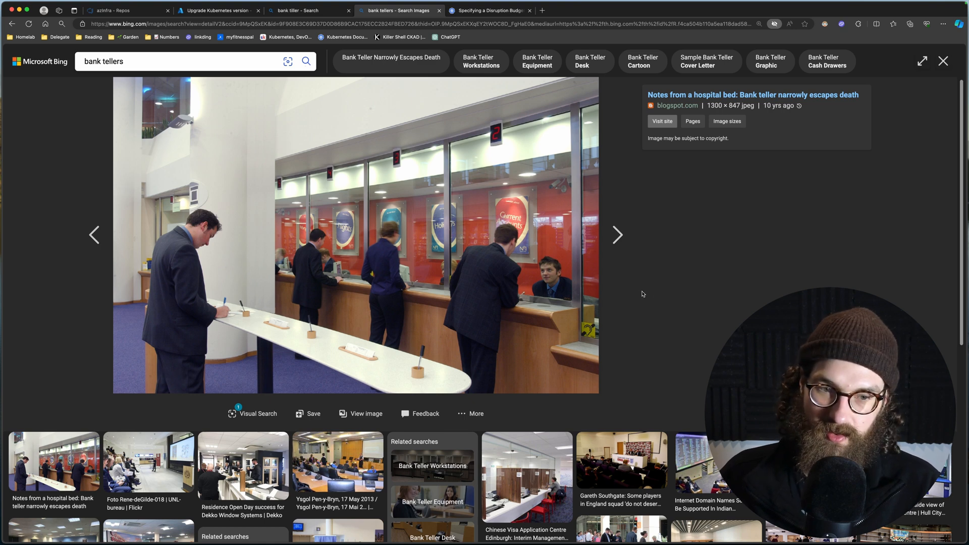
pyautogui.moveTo(653, 296)
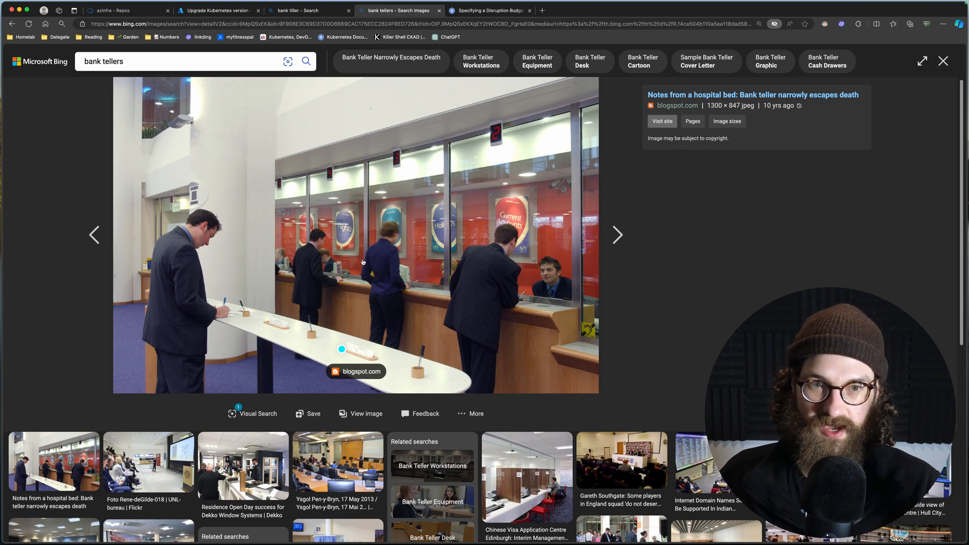
pyautogui.moveTo(668, 303)
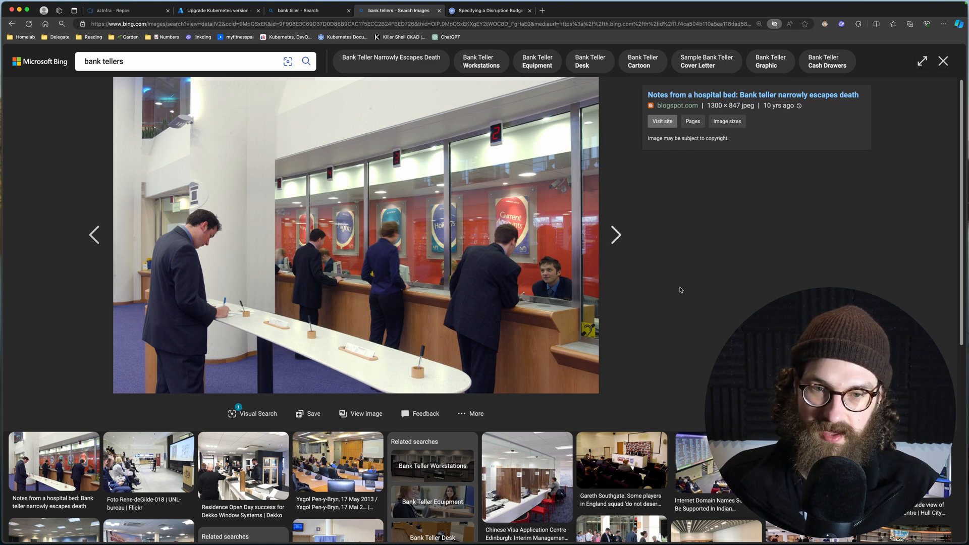
pyautogui.moveTo(712, 285)
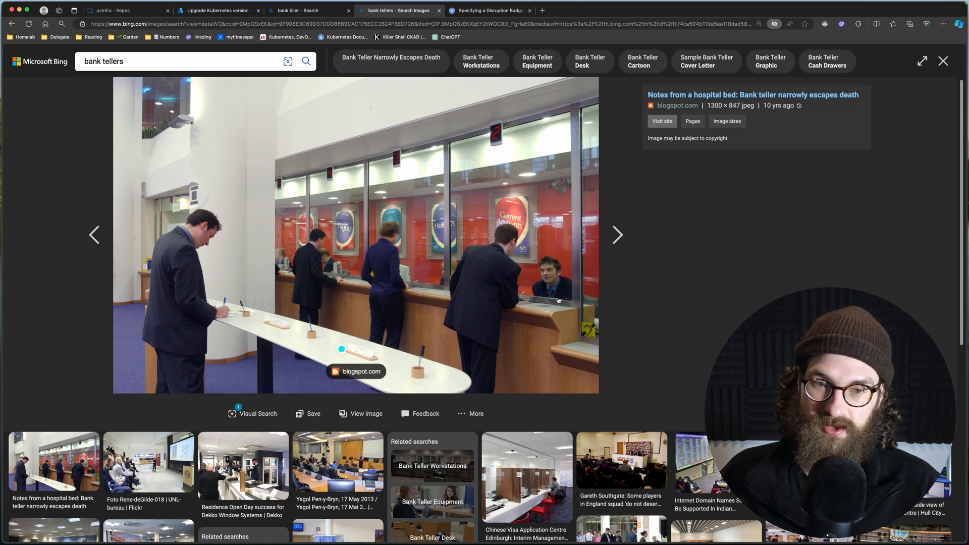
pyautogui.moveTo(633, 309)
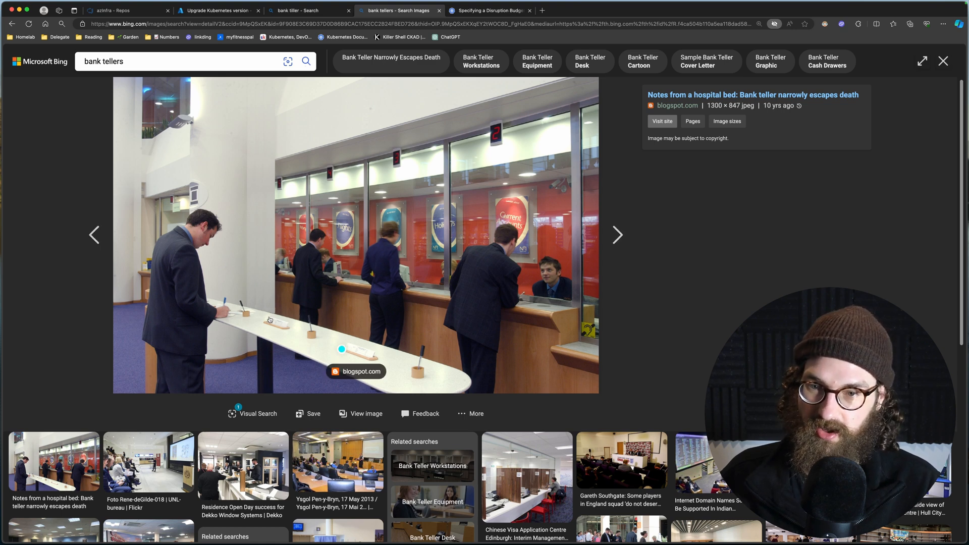
pyautogui.moveTo(745, 275)
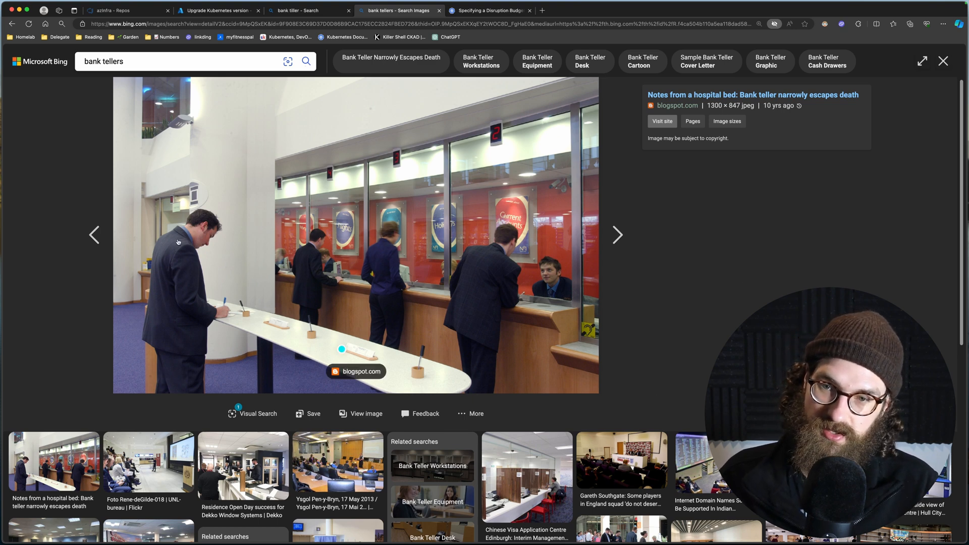
pyautogui.moveTo(186, 318)
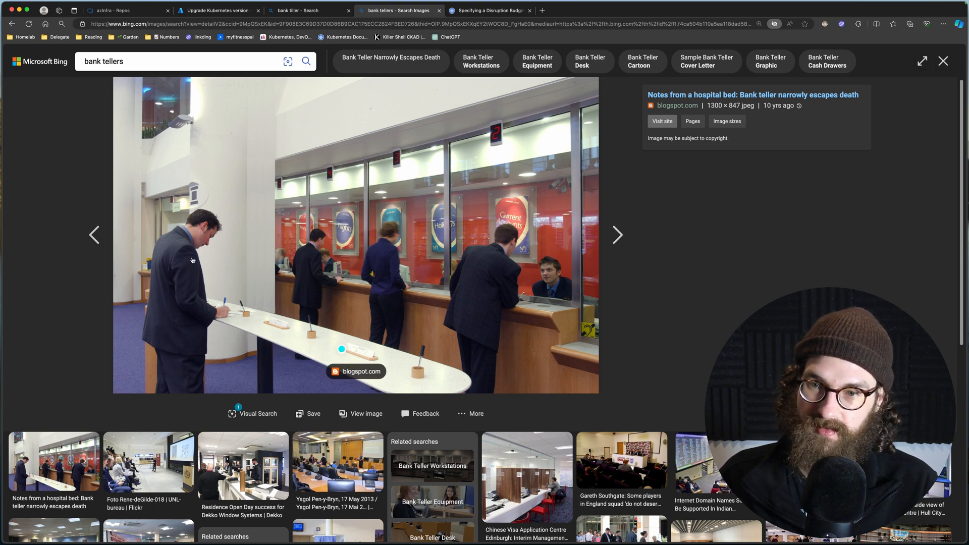
pyautogui.moveTo(186, 303)
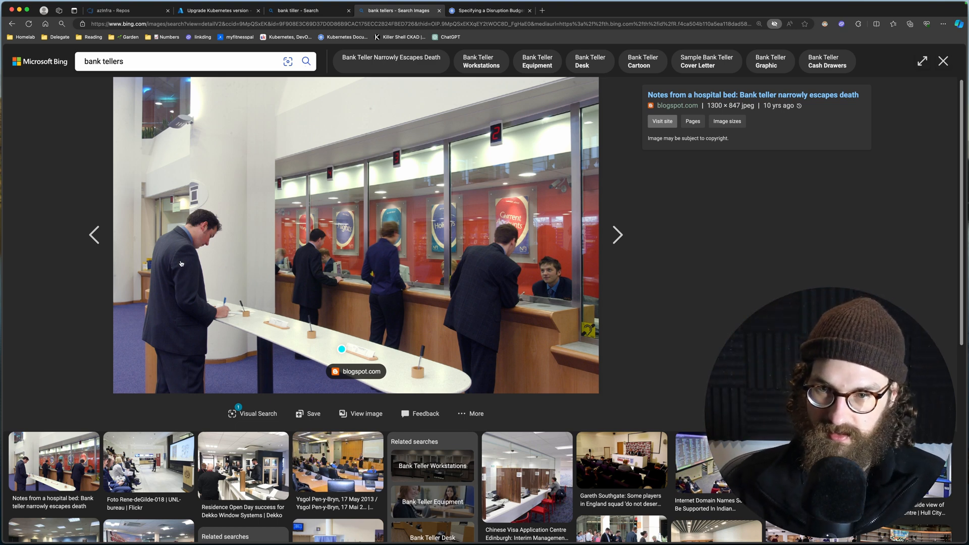
# - Back in the terminal, check node versions and status, then list the pods
pyautogui.press('cmd+3')
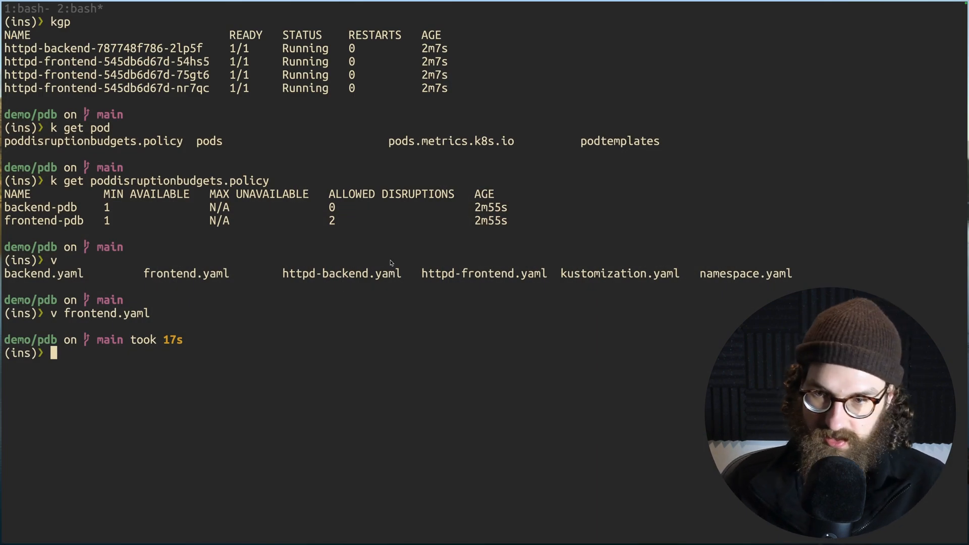
pyautogui.write('k')
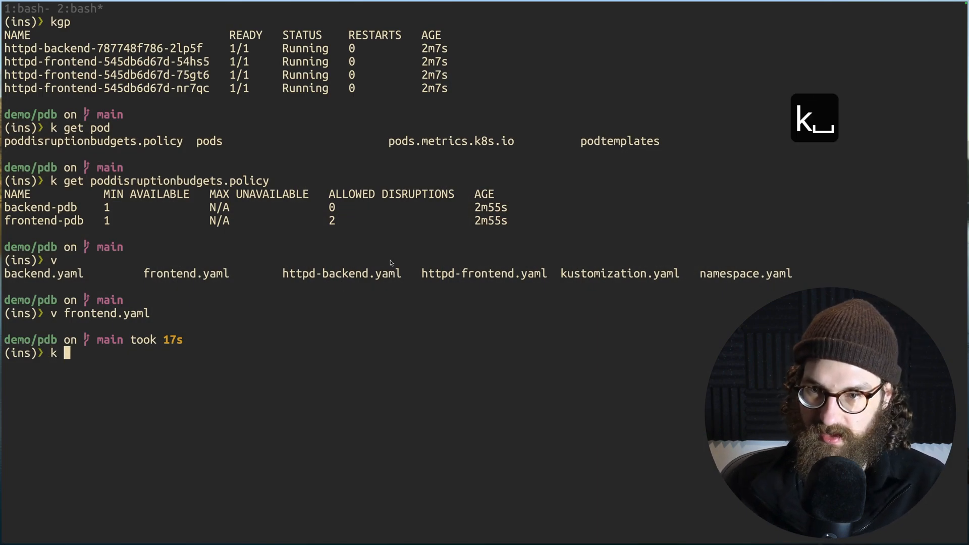
pyautogui.write('get nodes')
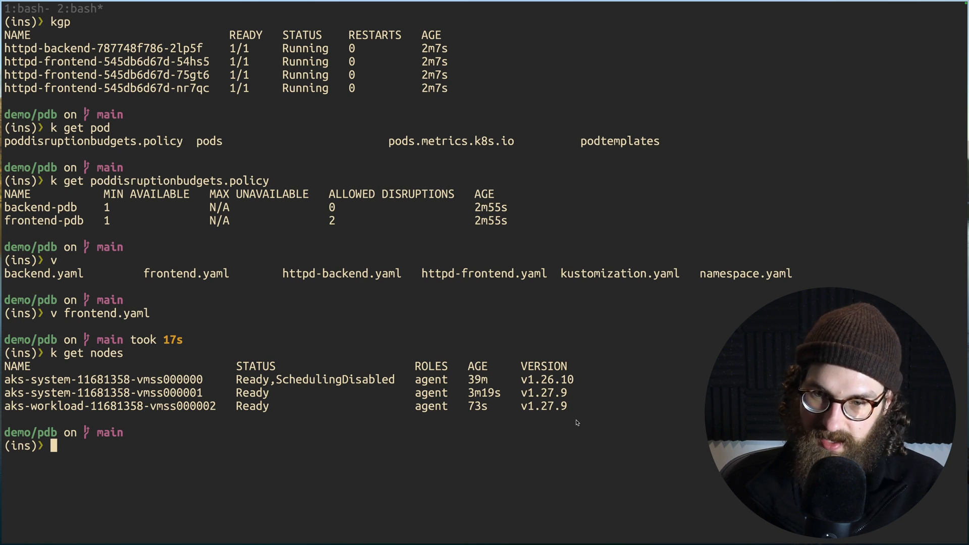
pyautogui.moveTo(365, 384)
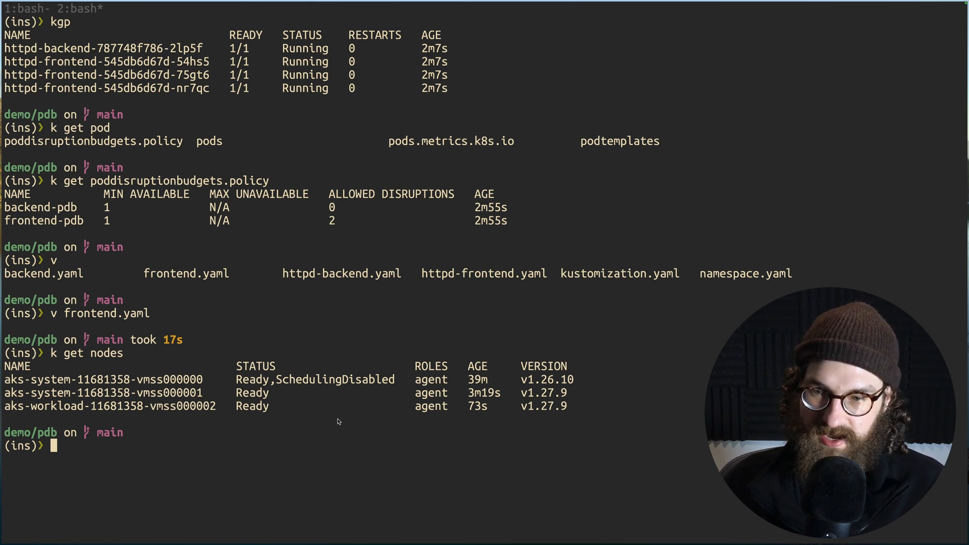
pyautogui.write('k get pods')
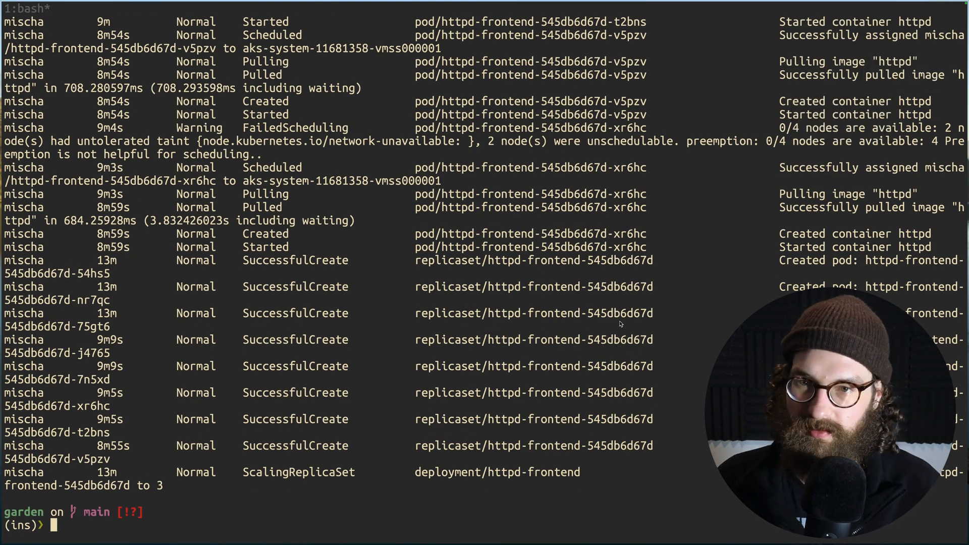
# - Filter all cluster events for pdb to reveal drain warnings where eviction was blocked
pyautogui.write('k get events -A |')
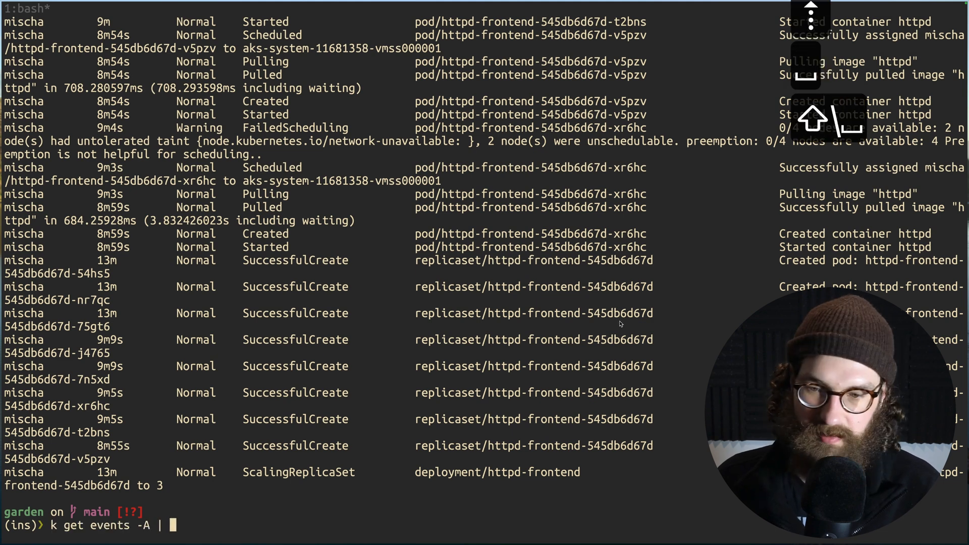
pyautogui.write('grep pdb')
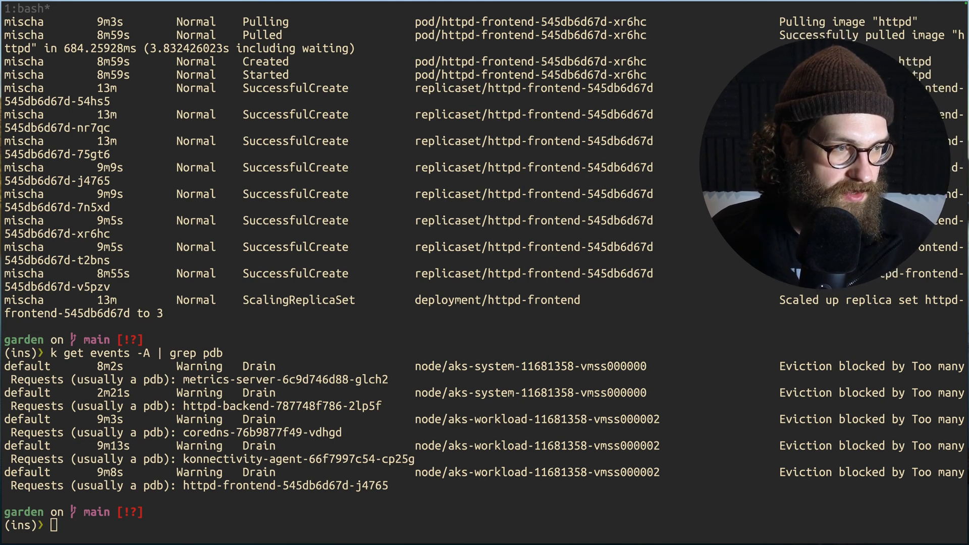
pyautogui.moveTo(784, 380)
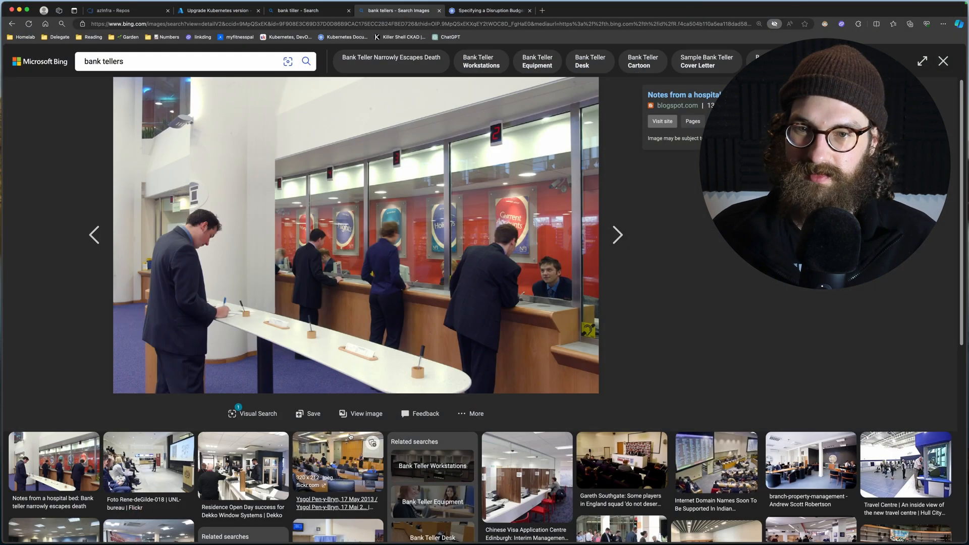
# - Switch to the Azure portal and show the cluster configuration with version 1.26.10
pyautogui.click(216, 10)
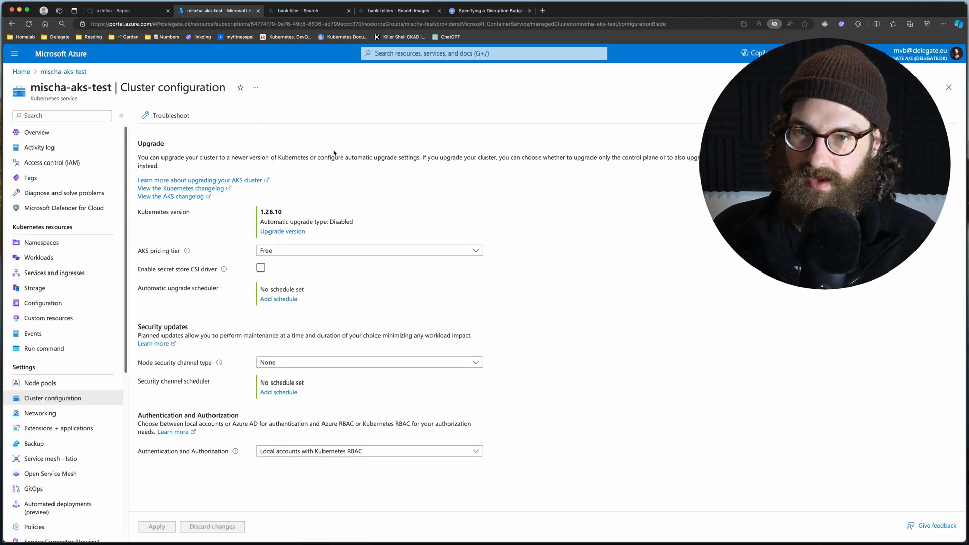
pyautogui.click(37, 132)
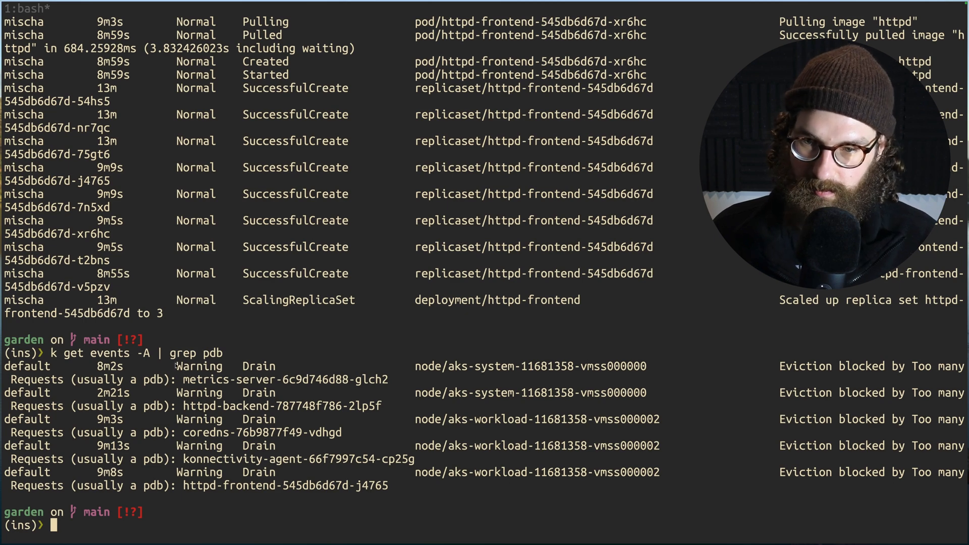
pyautogui.moveTo(515, 385)
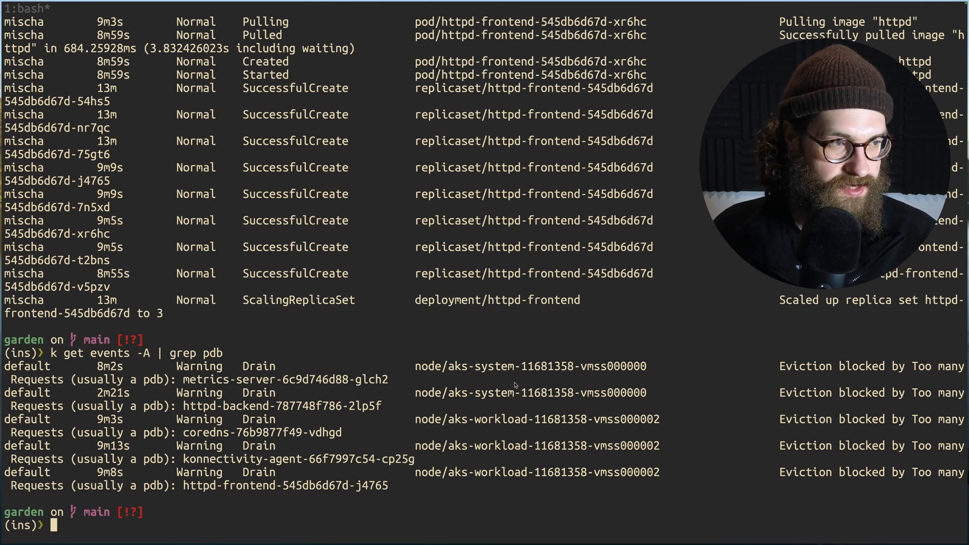
# - Rerun 'k get nodes' and highlight the SchedulingDisabled status on the v1.26.10 system node
pyautogui.write('k')
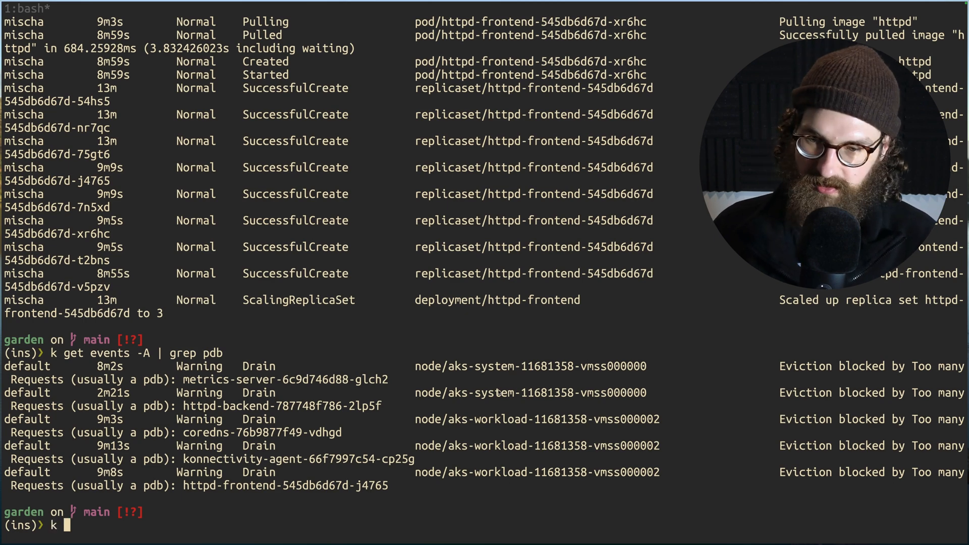
pyautogui.write('get ndo')
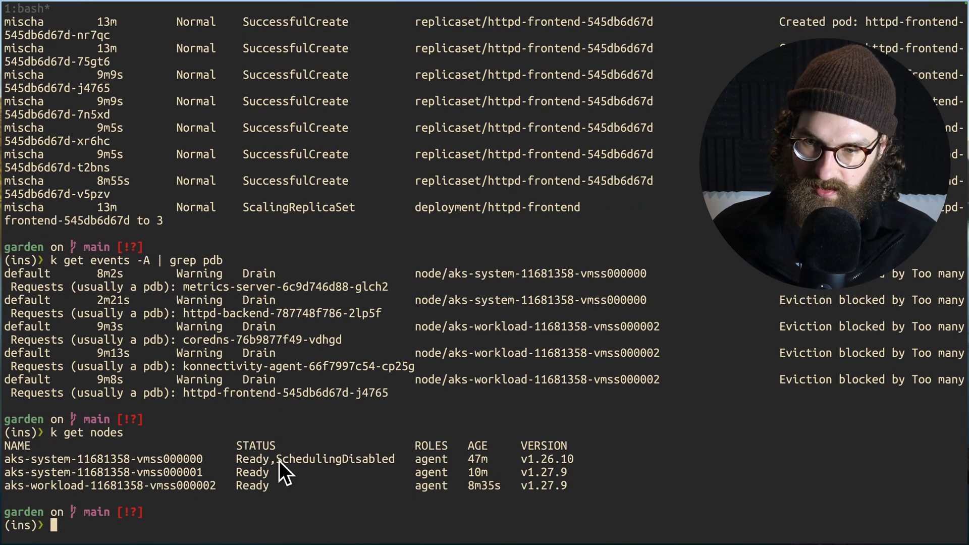
pyautogui.doubleClick(251, 458)
pyautogui.write('k get pdb')
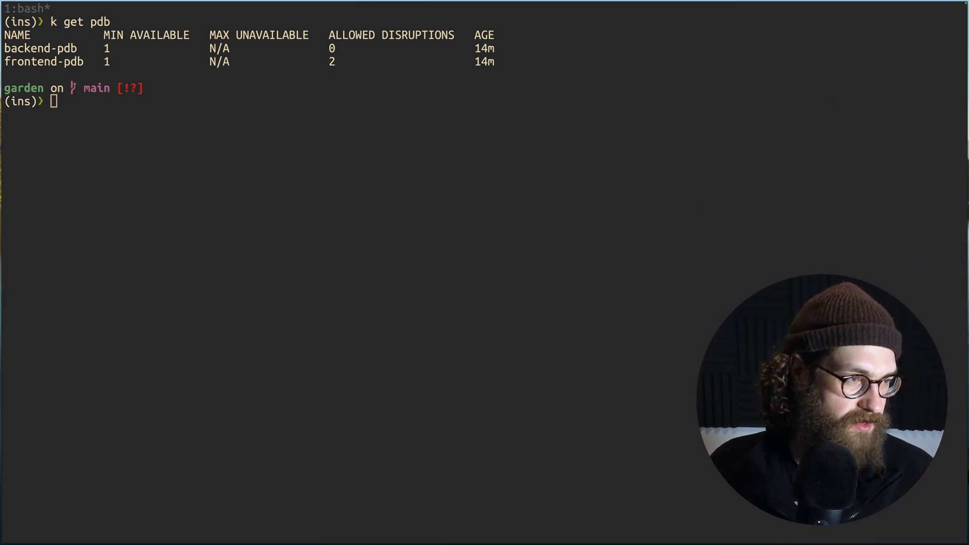
pyautogui.moveTo(842, 264)
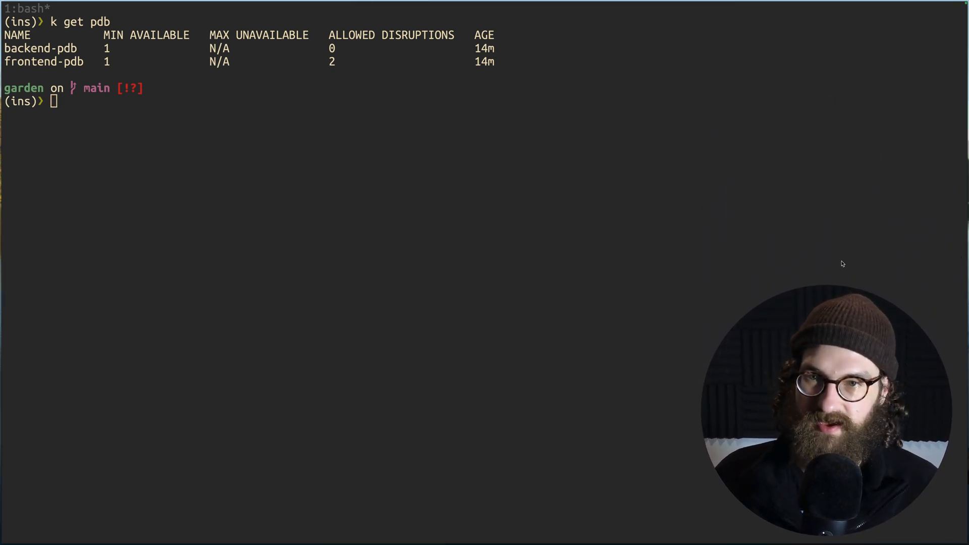
# - Filter all-namespace events for PDB-blocked evictions, then show the current cluster and namespace with 'curr'
pyautogui.write('k')
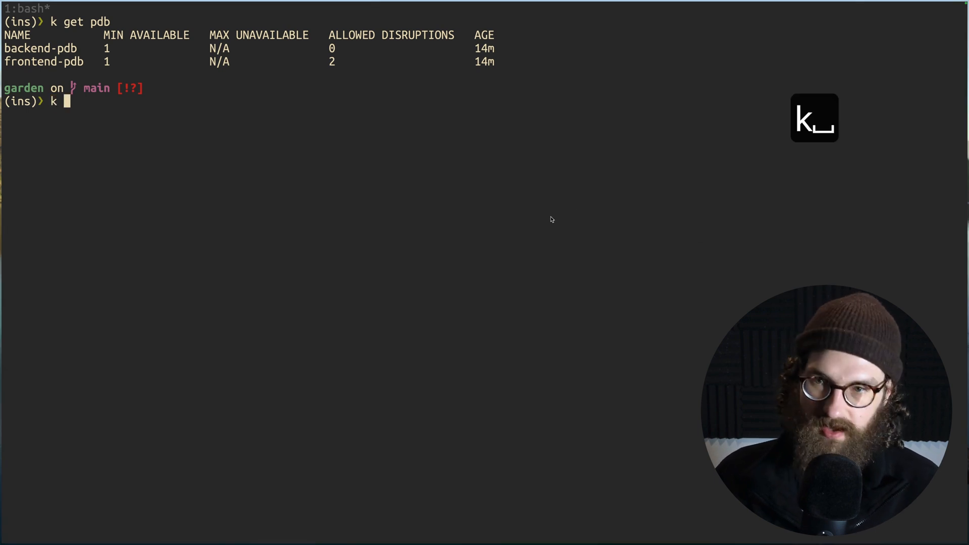
pyautogui.write('get events')
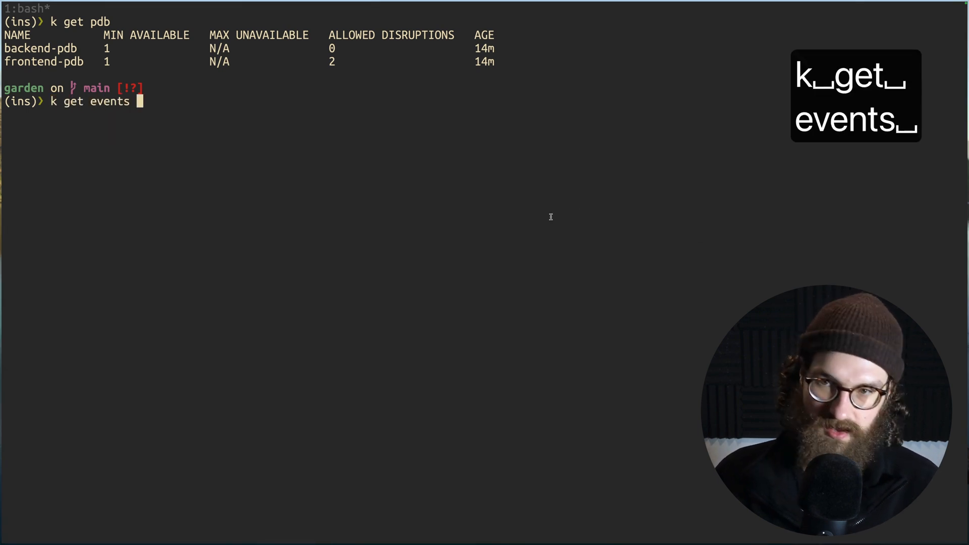
pyautogui.write('-A | gre')
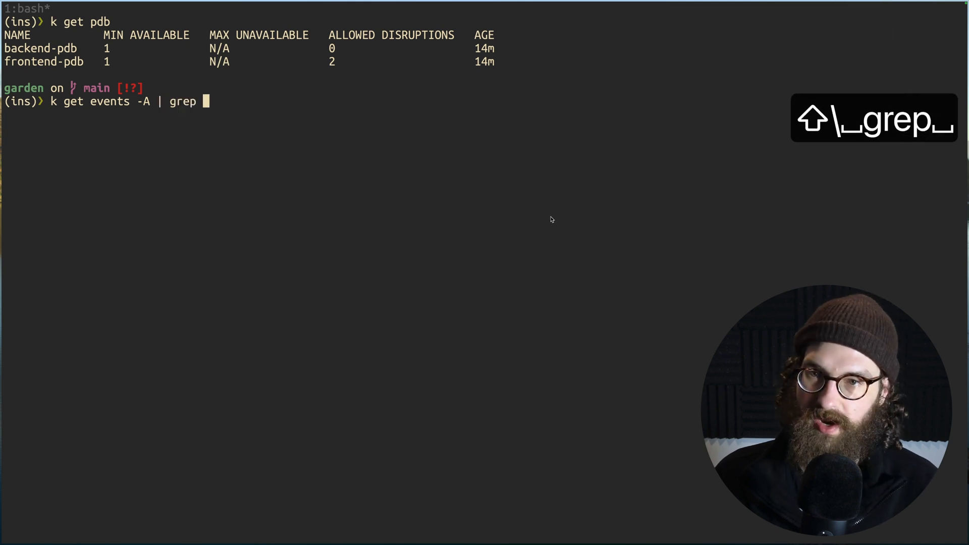
pyautogui.write('pdb')
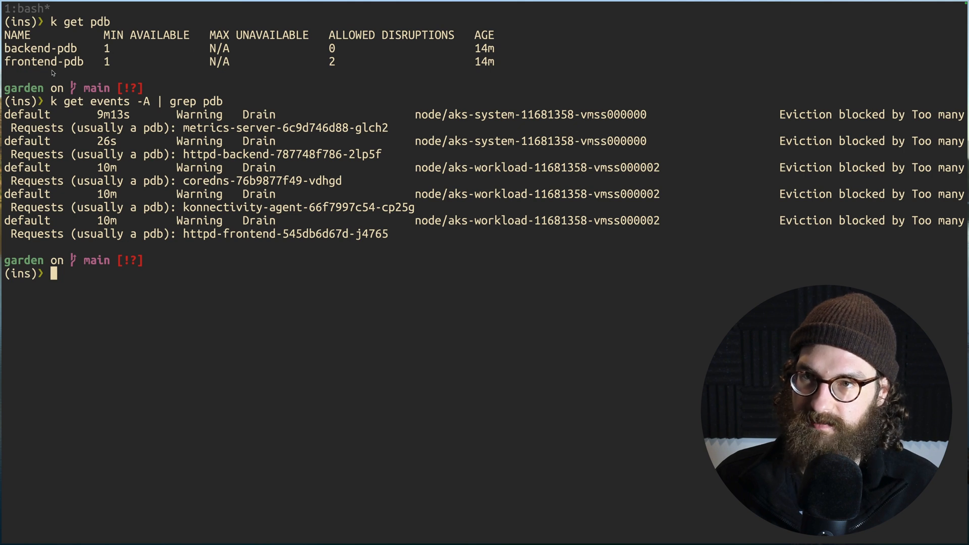
pyautogui.write('curr')
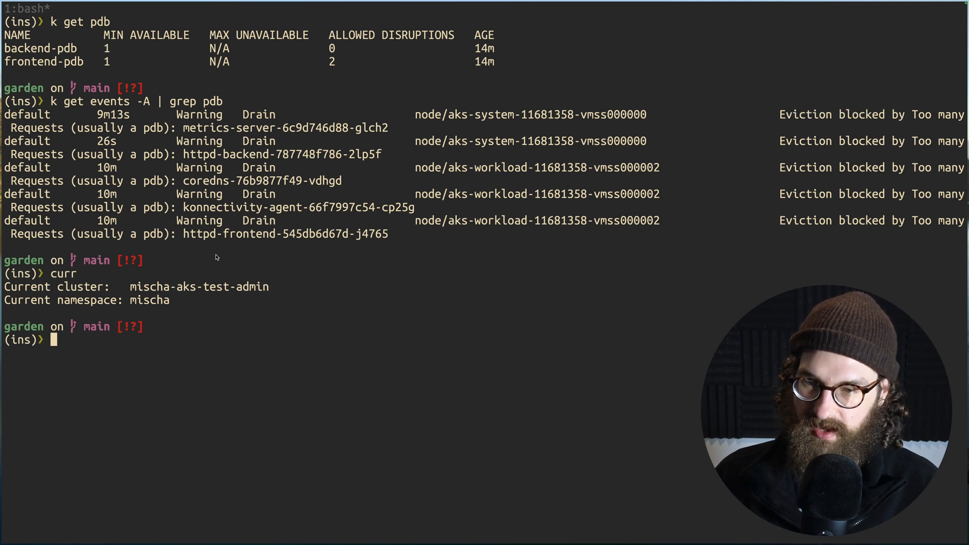
# - Run 'k scale deployment httpd-backend --replicas 2' with Tab-completed deployment name
pyautogui.write('k scale deployment')
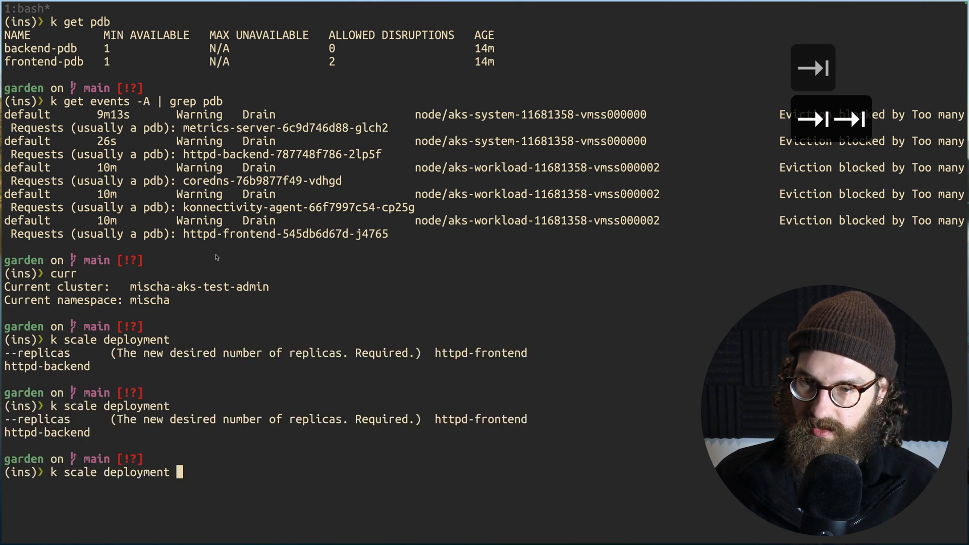
pyautogui.write('httpd-')
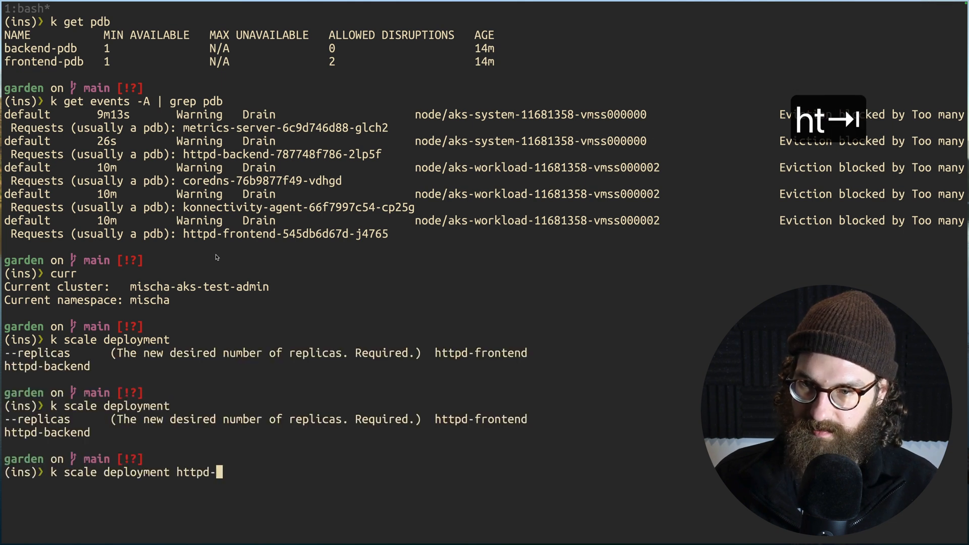
pyautogui.write('b')
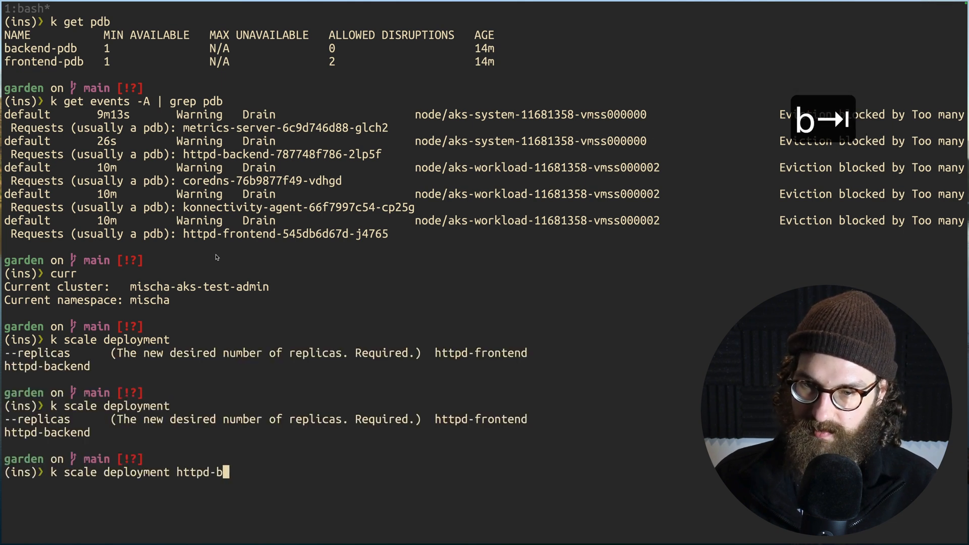
pyautogui.write('ackend --replic')
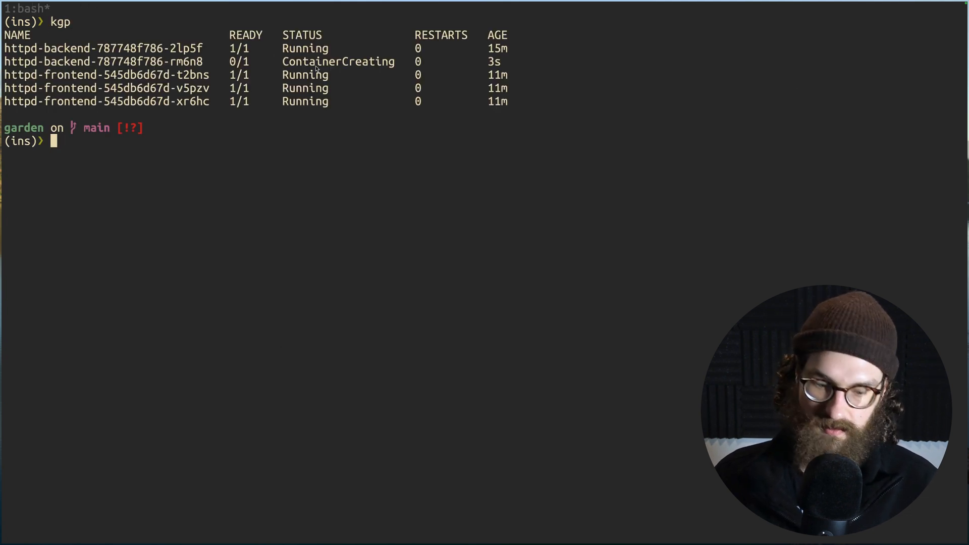
# - Start a pod watch in one pane and list nodes below, both Ready on v1.27.9
pyautogui.write('k g')
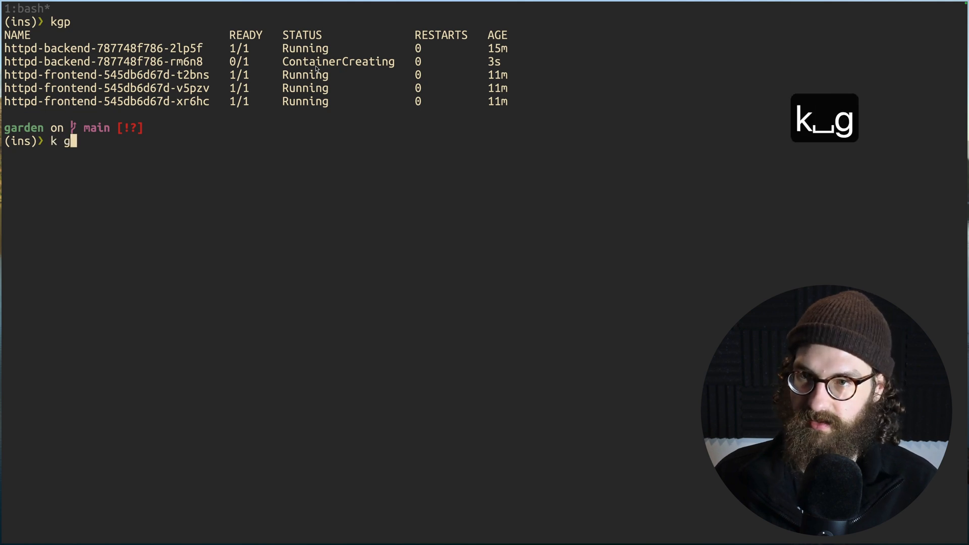
pyautogui.write('wach')
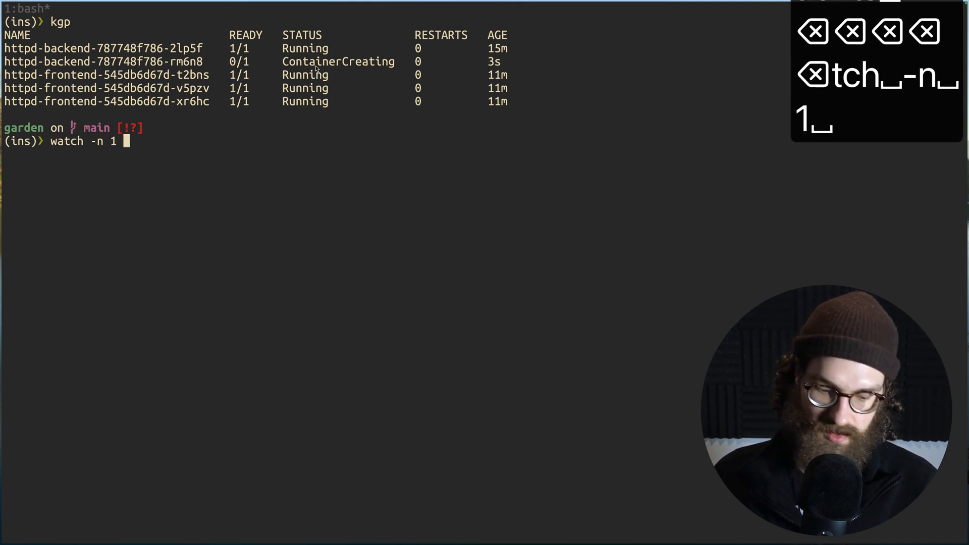
pyautogui.write('"kubec')
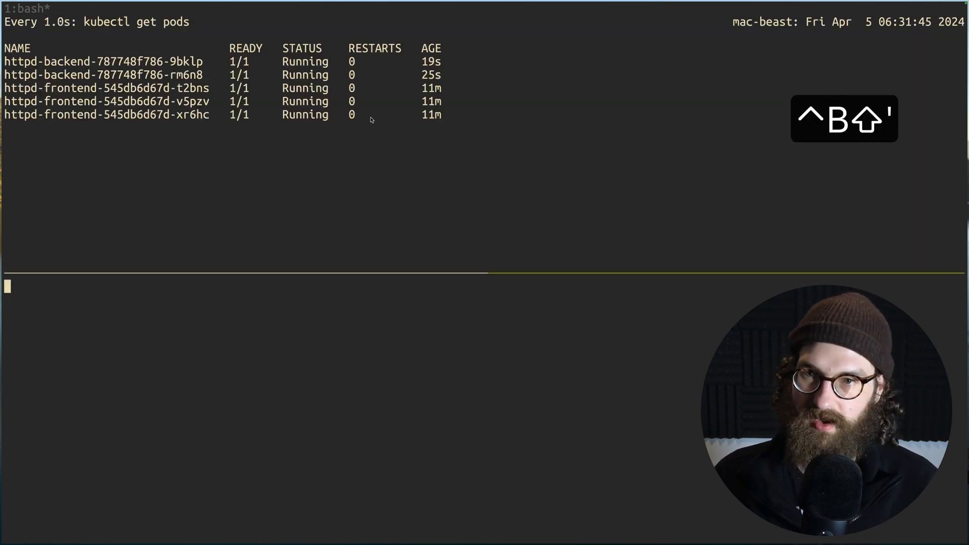
pyautogui.write('k get nodes')
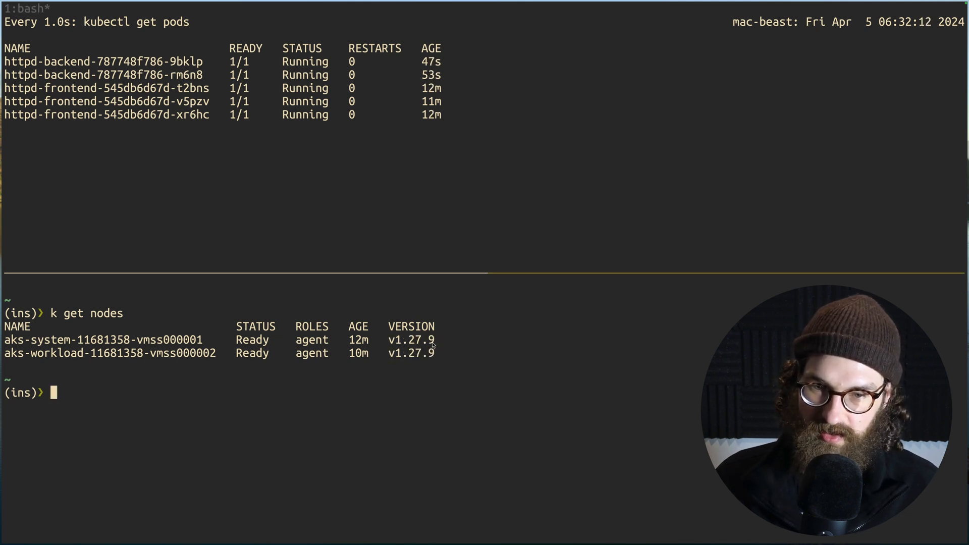
pyautogui.moveTo(390, 379)
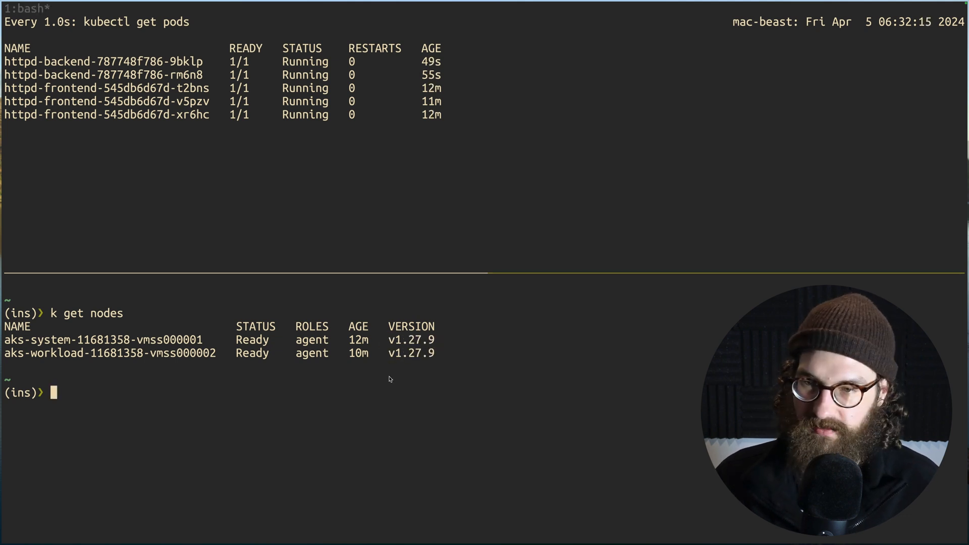
# - Clear the pane and list disruption budgets: backend-pdb allows 1, frontend-pdb allows 2
pyautogui.press('ctrl+l')
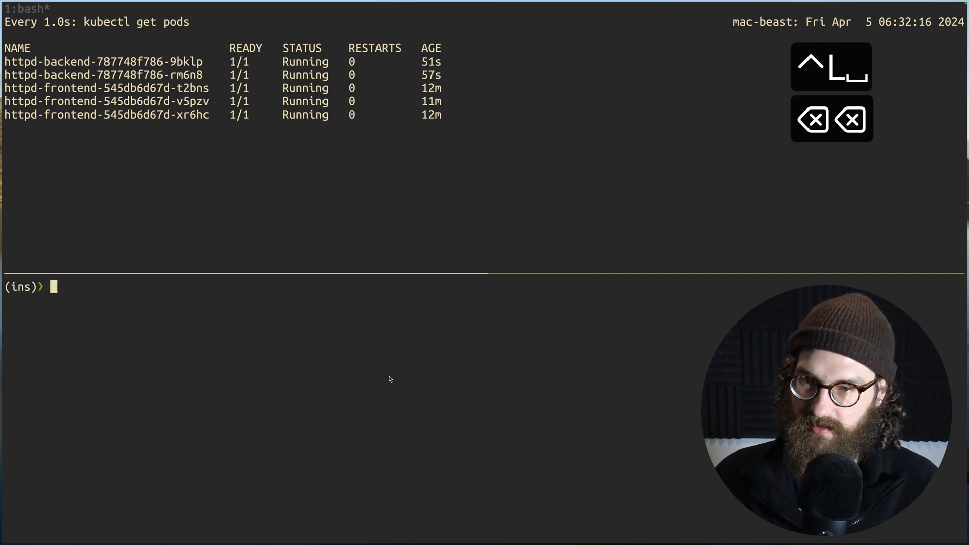
pyautogui.write('k get pdb')
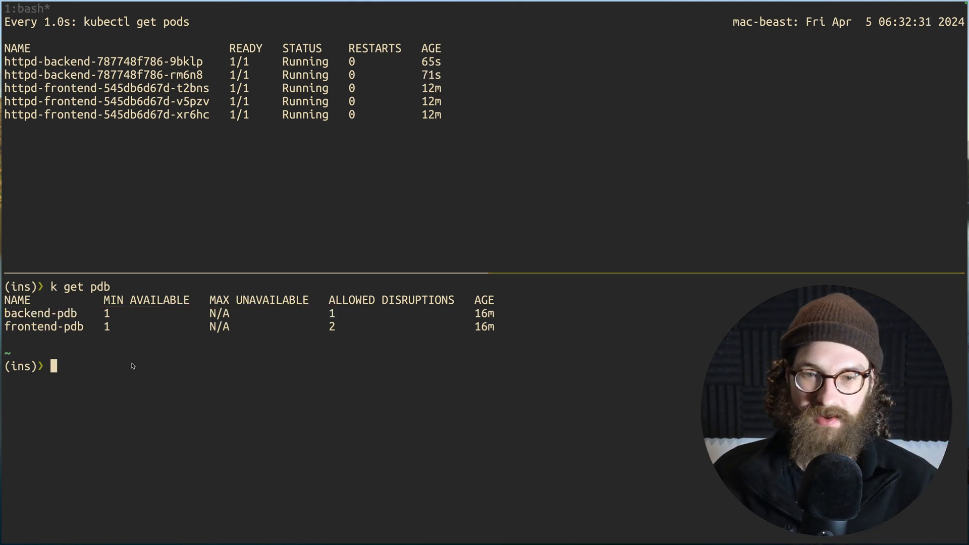
pyautogui.moveTo(248, 347)
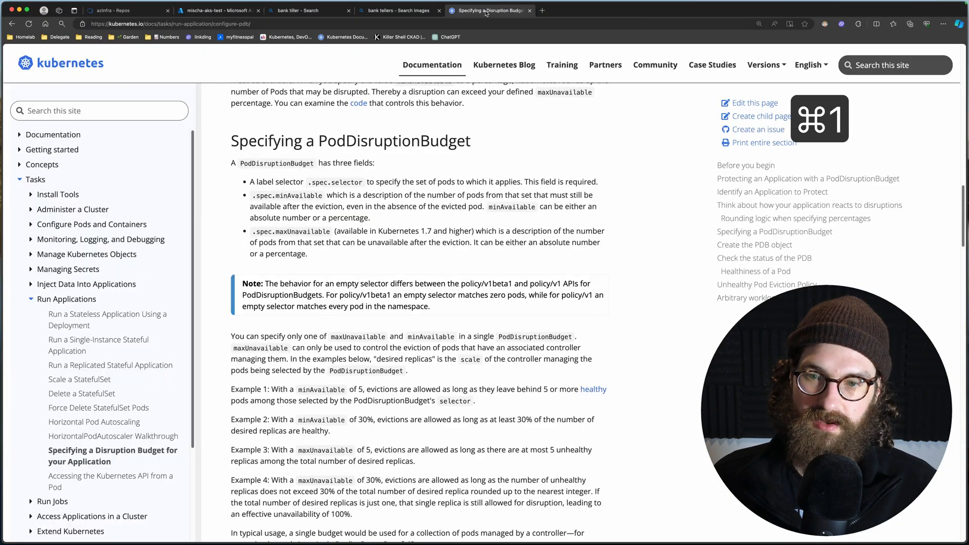
# - Highlight minAvailable and Example 1's condition about keeping 5 healthy pods
pyautogui.scroll(-3)
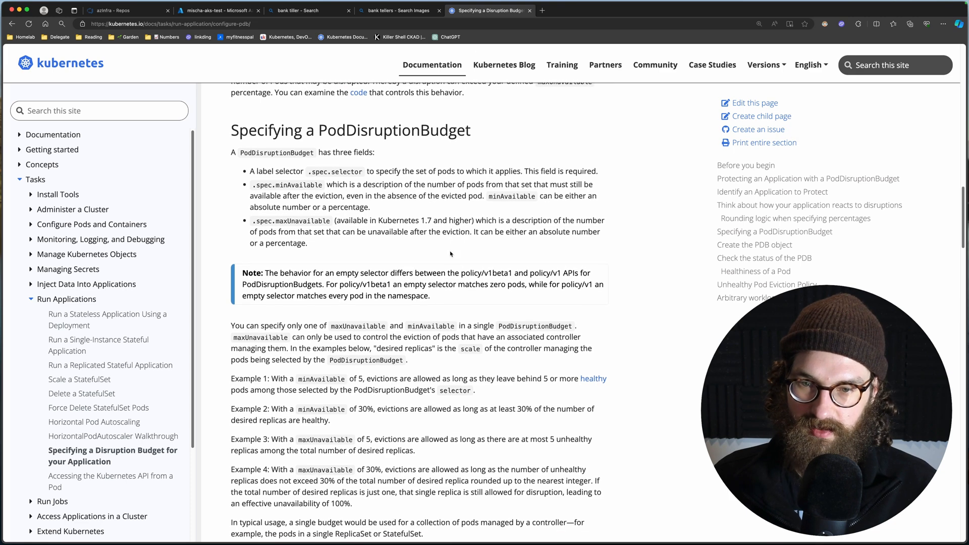
pyautogui.scroll(-3)
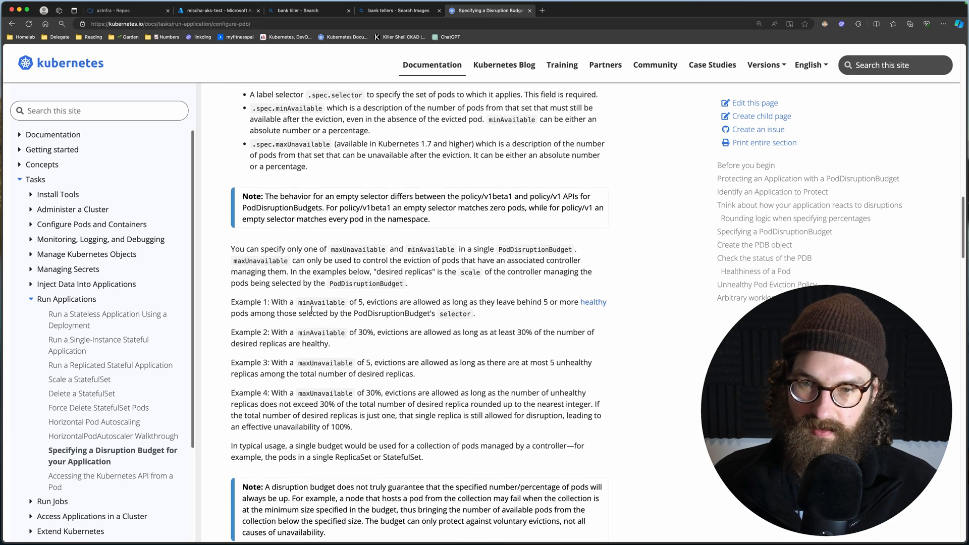
pyautogui.doubleClick(321, 302)
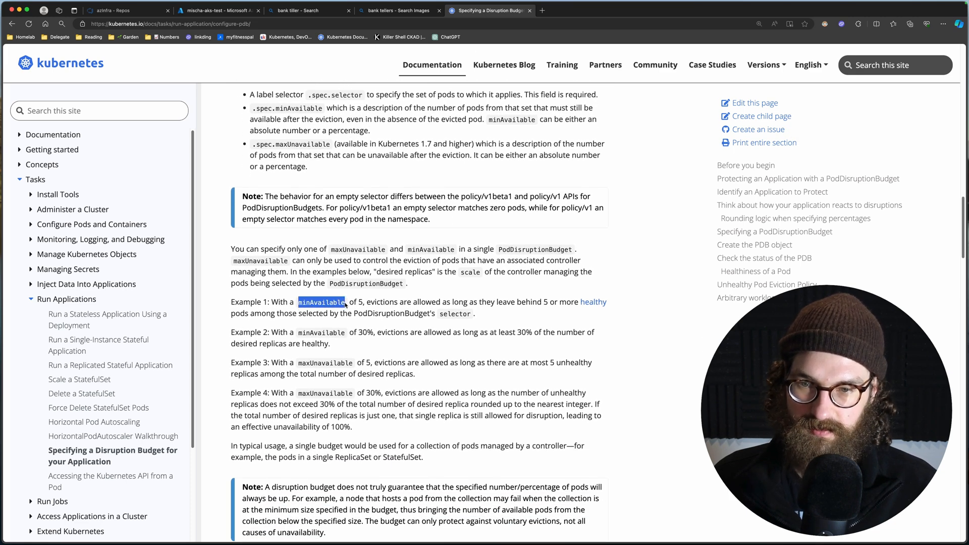
pyautogui.click(320, 302)
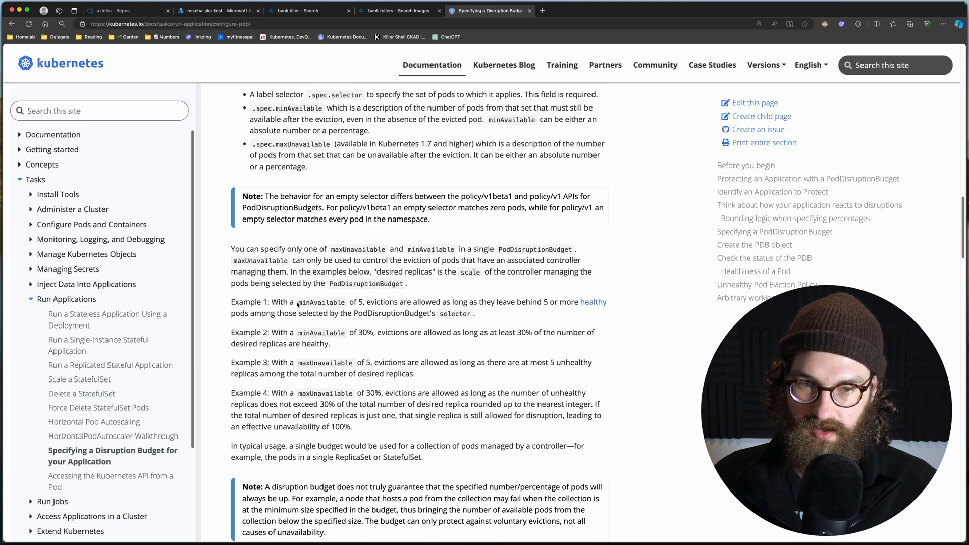
pyautogui.doubleClick(320, 302)
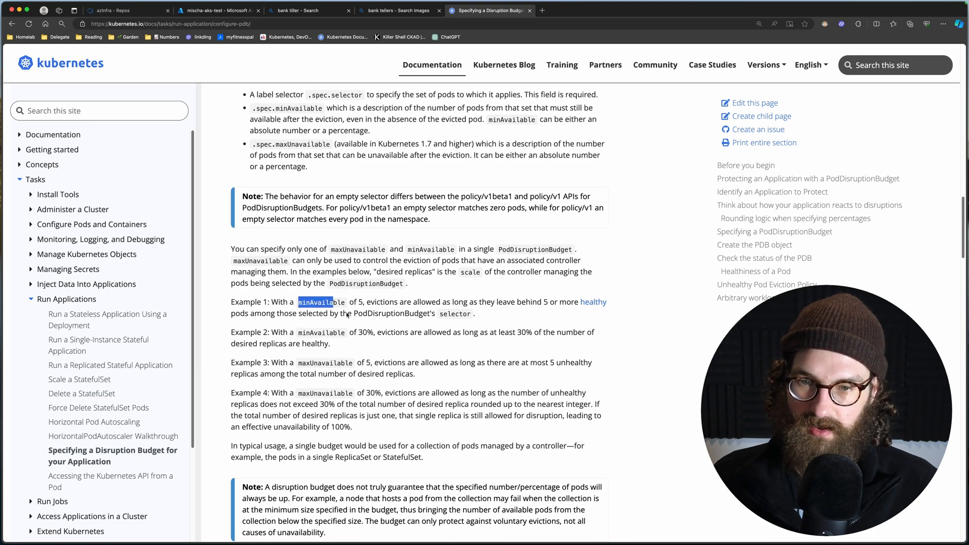
pyautogui.moveTo(446, 302); pyautogui.dragTo(536, 302)
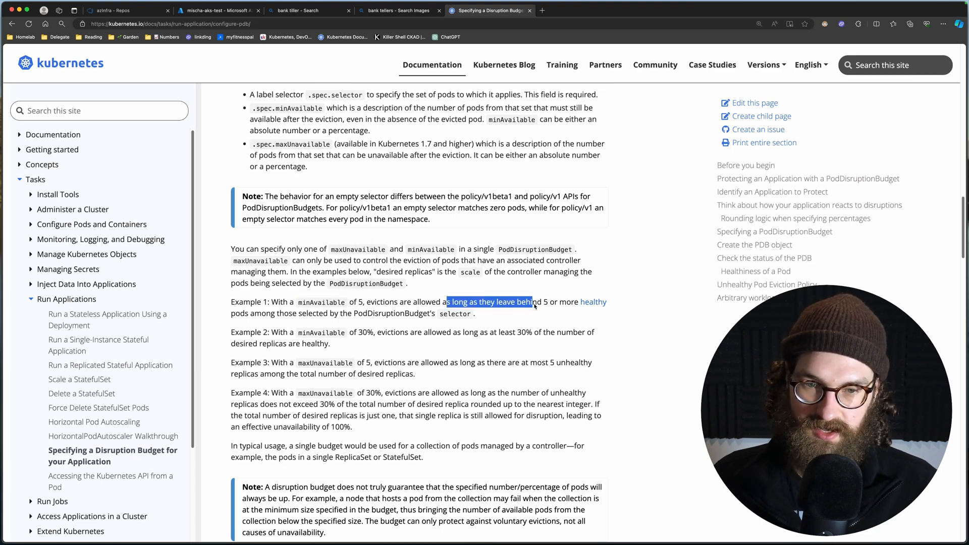
pyautogui.moveTo(536, 302); pyautogui.dragTo(323, 313)
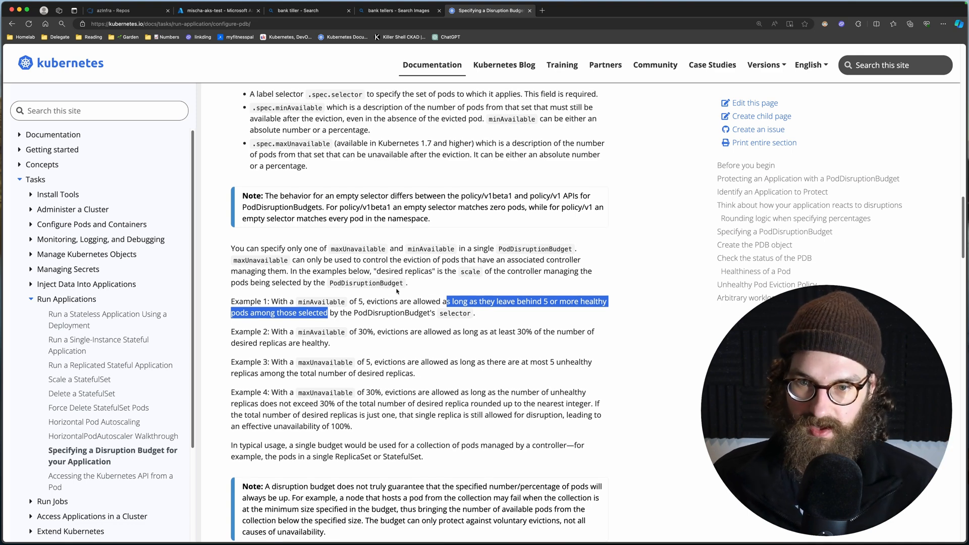
# - Move on to Example 3 and highlight the maxUnavailable term
pyautogui.scroll(-3)
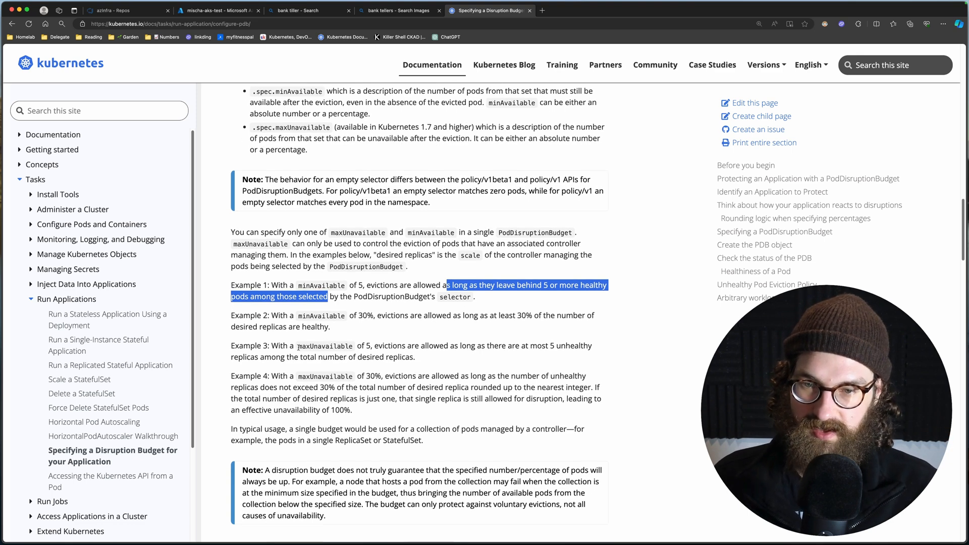
pyautogui.doubleClick(325, 346)
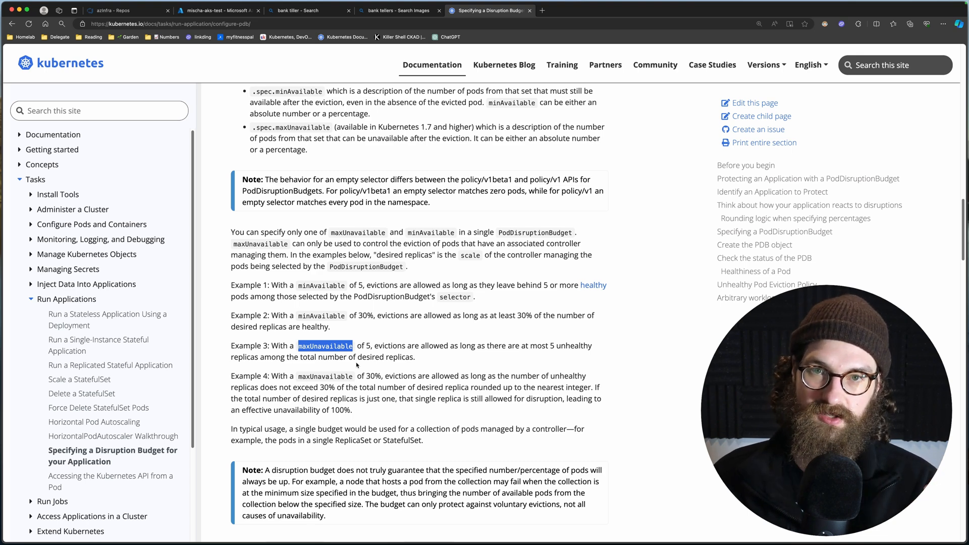
pyautogui.moveTo(401, 376)
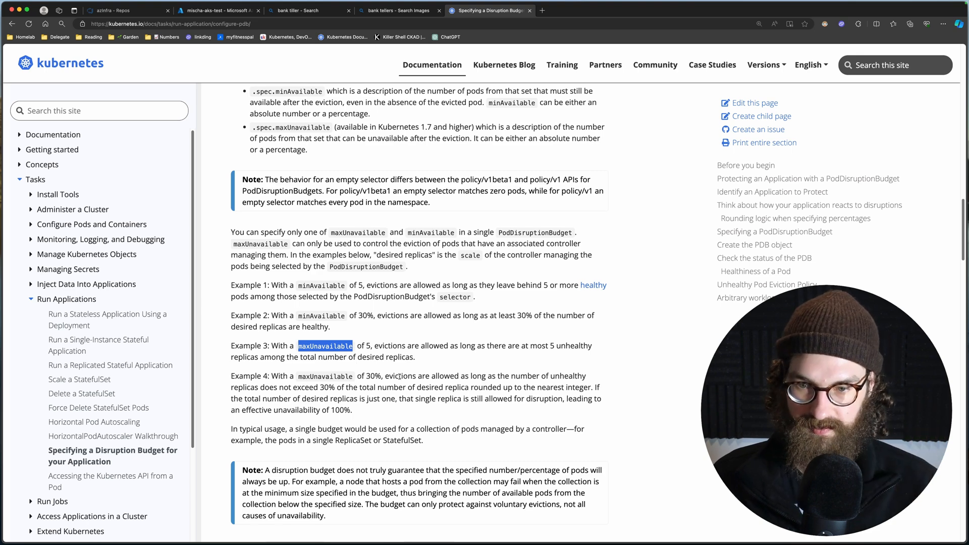
# - Highlight Example 4's rule that unhealthy replicas must not exceed 30%, then deselect it
pyautogui.scroll(-3)
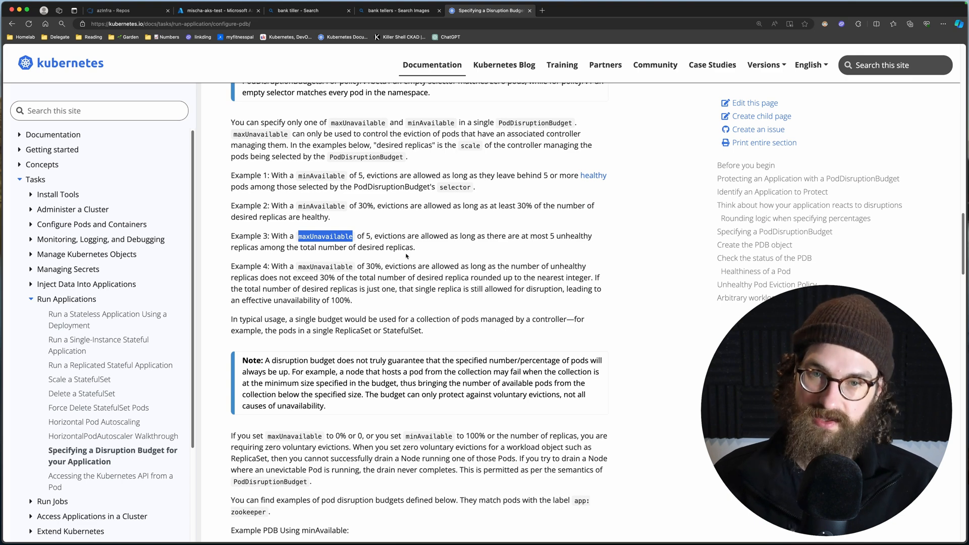
pyautogui.moveTo(366, 267); pyautogui.dragTo(365, 290)
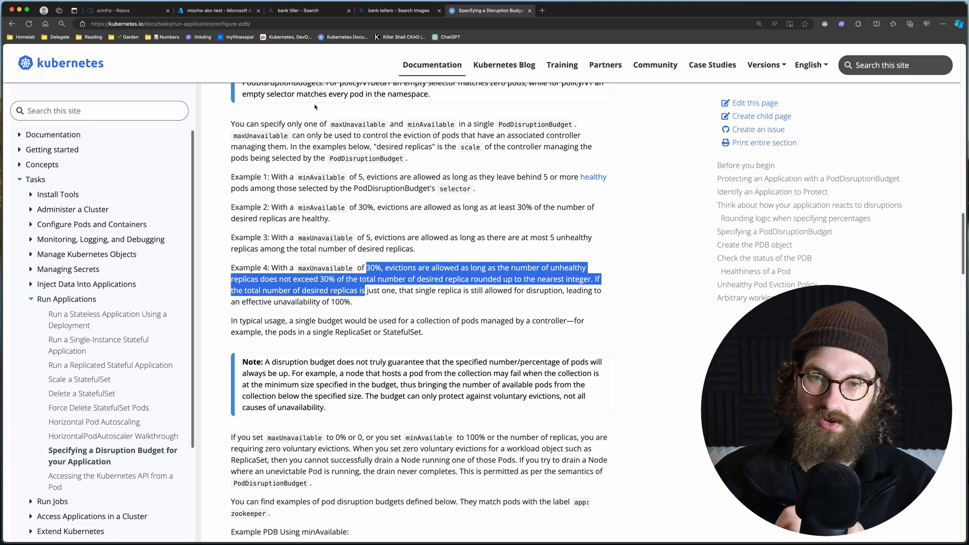
pyautogui.click(218, 11)
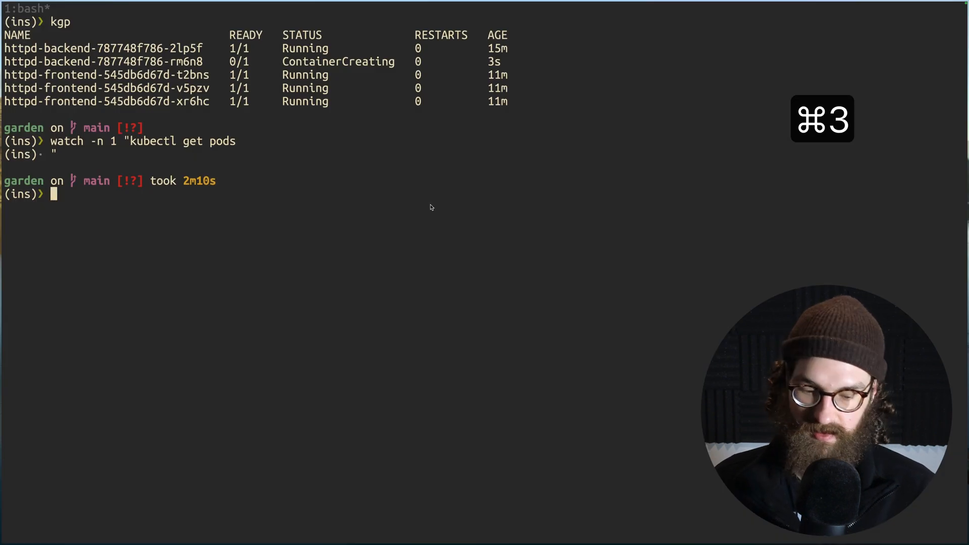
# - Run 'k get nodes' in the shell where the pod watch finished
pyautogui.write('k get nodes')
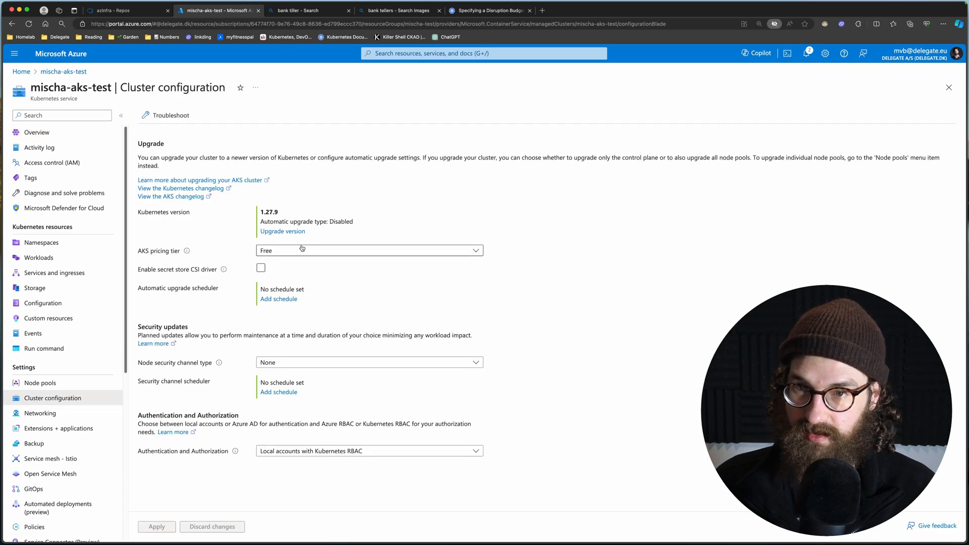
# - Set Automatic upgrade to Enabled with patch (recommended) in Upgrade version, then return to the terminal
pyautogui.click(282, 231)
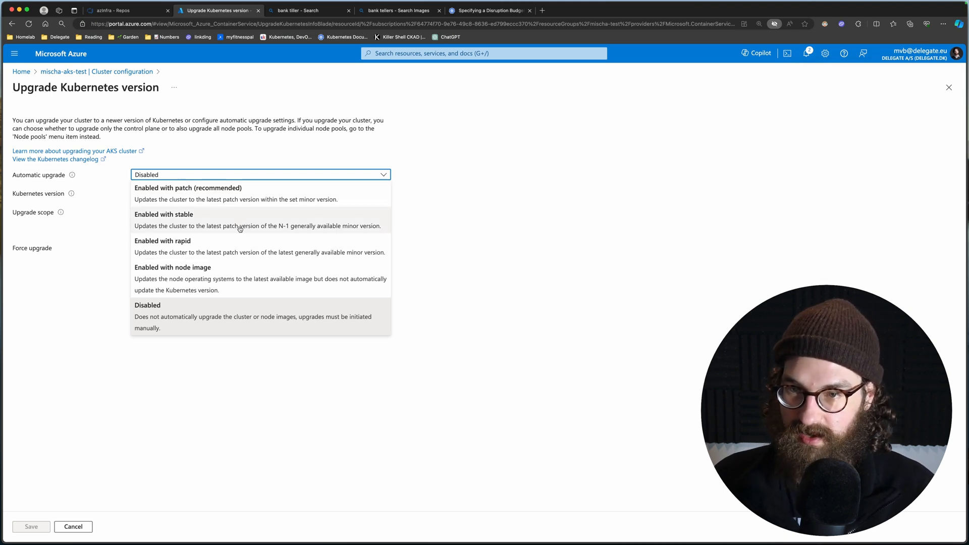
pyautogui.click(188, 187)
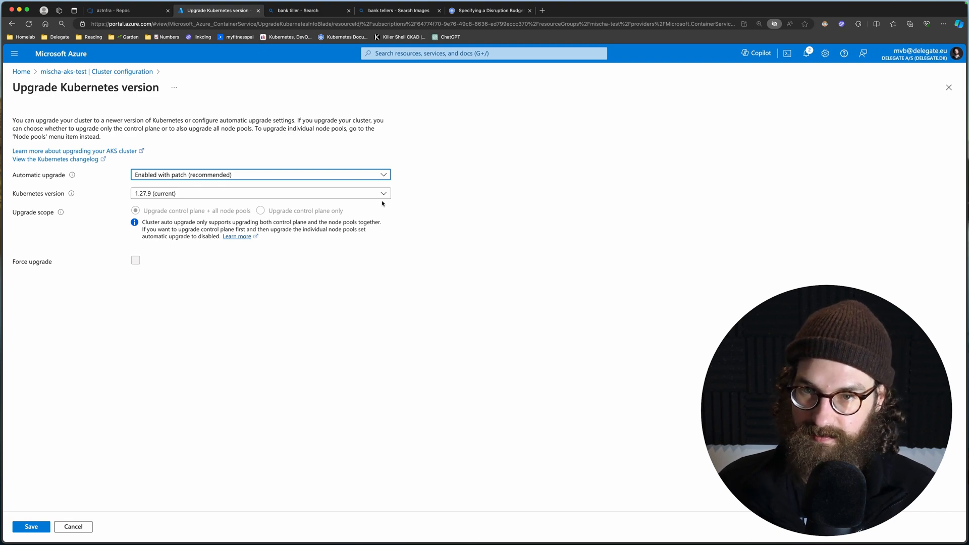
pyautogui.press('cmd+3')
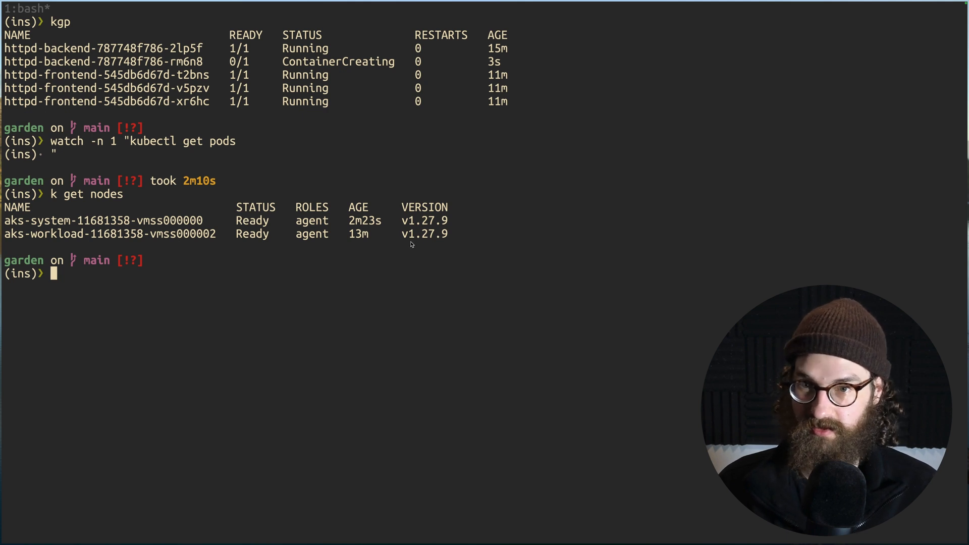
pyautogui.moveTo(407, 245)
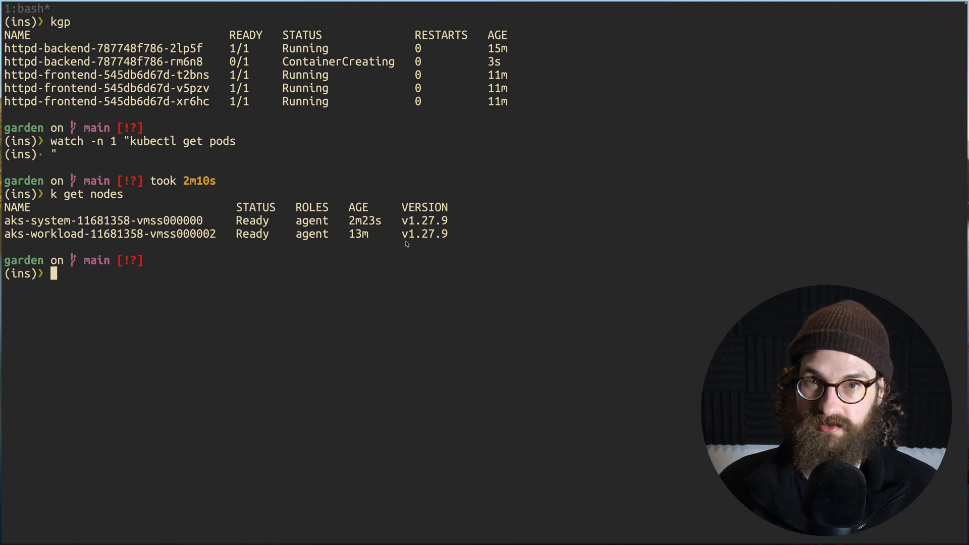
pyautogui.moveTo(326, 247)
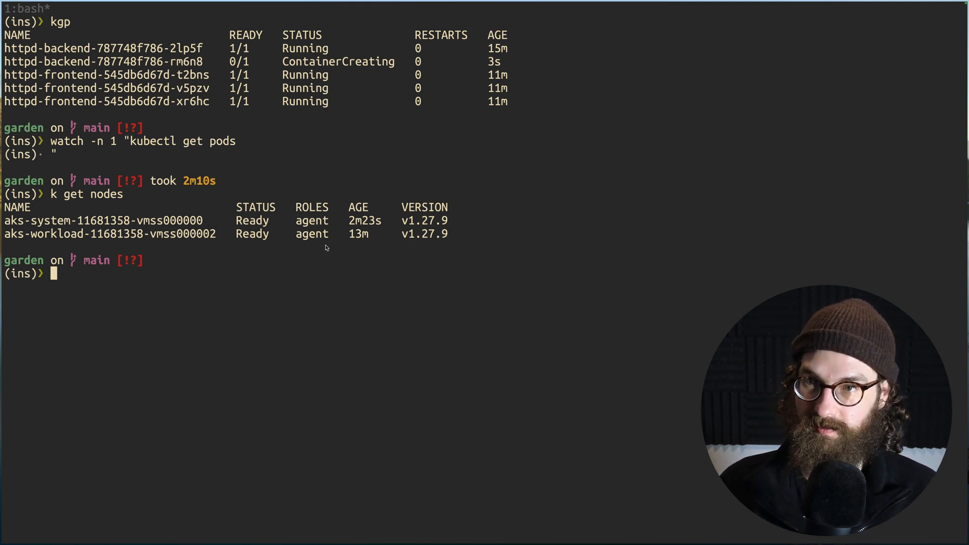